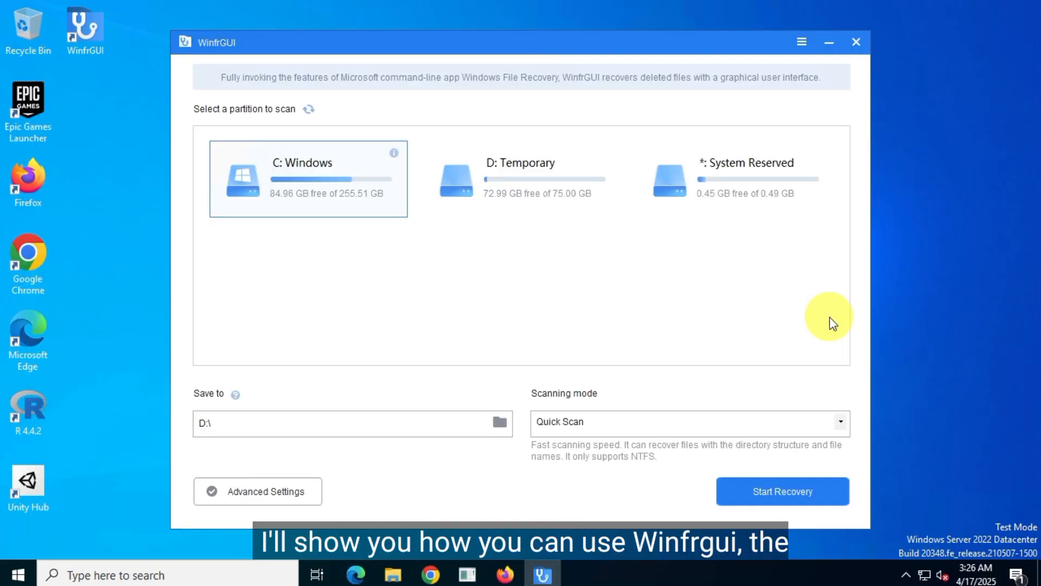
pyautogui.moveTo(969, 278)
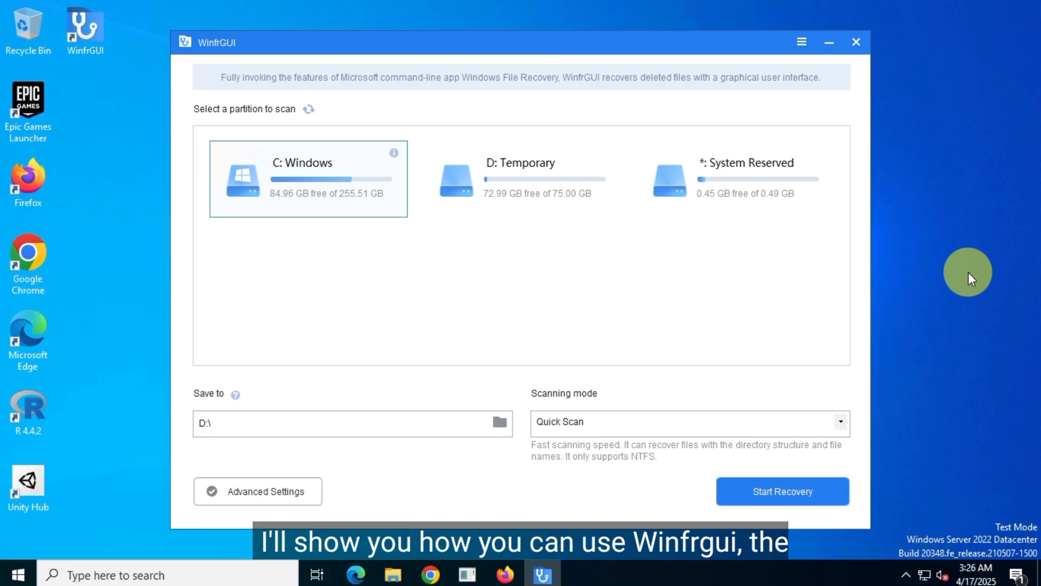
pyautogui.moveTo(988, 267)
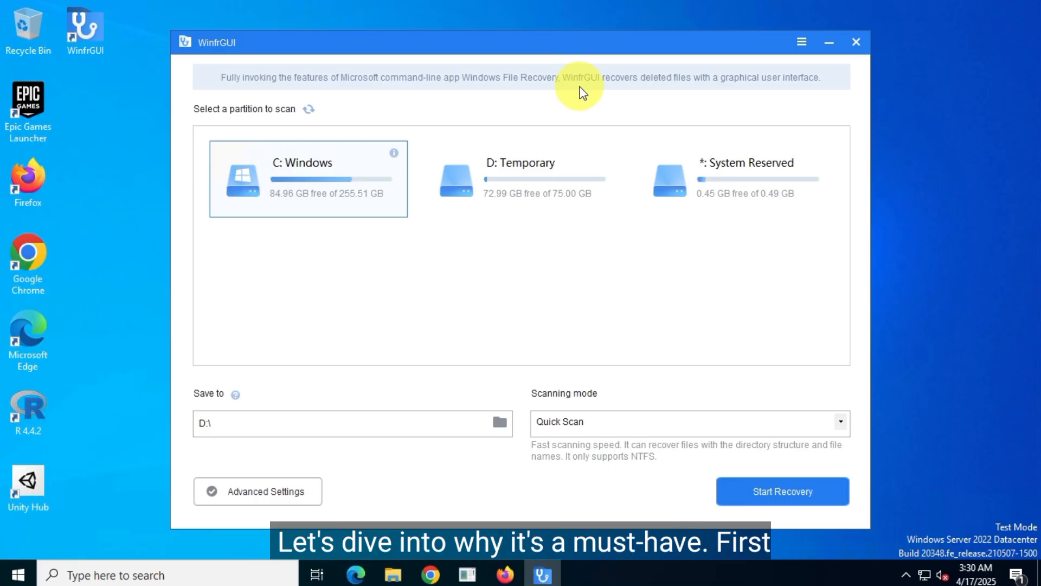
pyautogui.moveTo(834, 114)
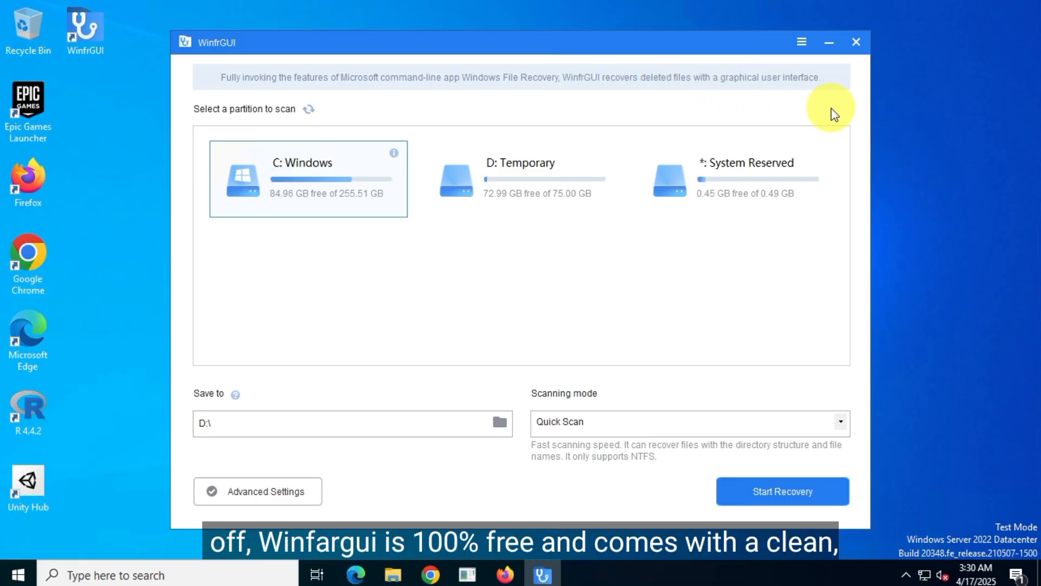
# View the app's version and about information, then dismiss it
pyautogui.click(801, 42)
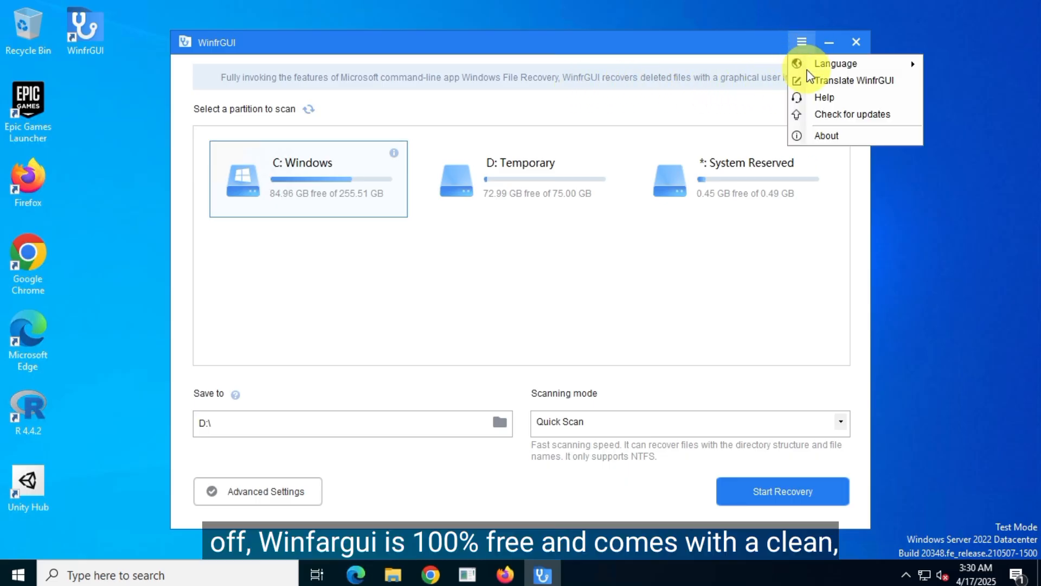
pyautogui.click(826, 136)
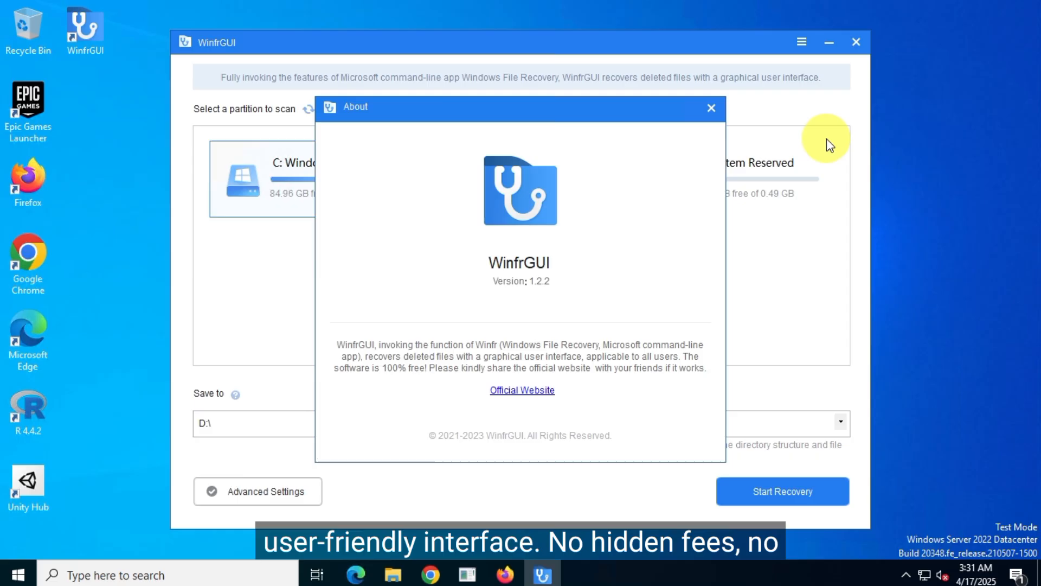
pyautogui.moveTo(827, 135)
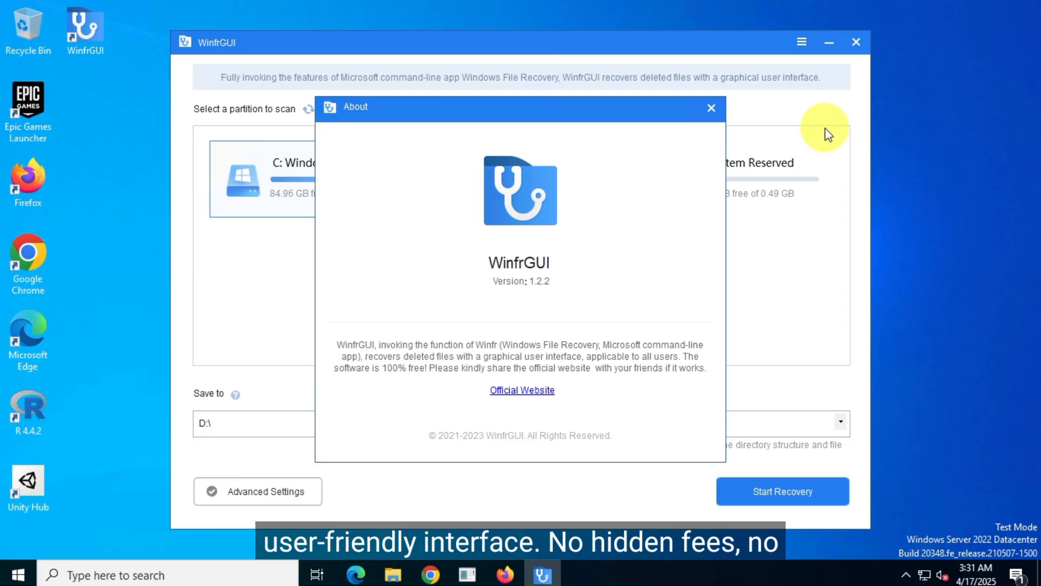
pyautogui.moveTo(796, 230)
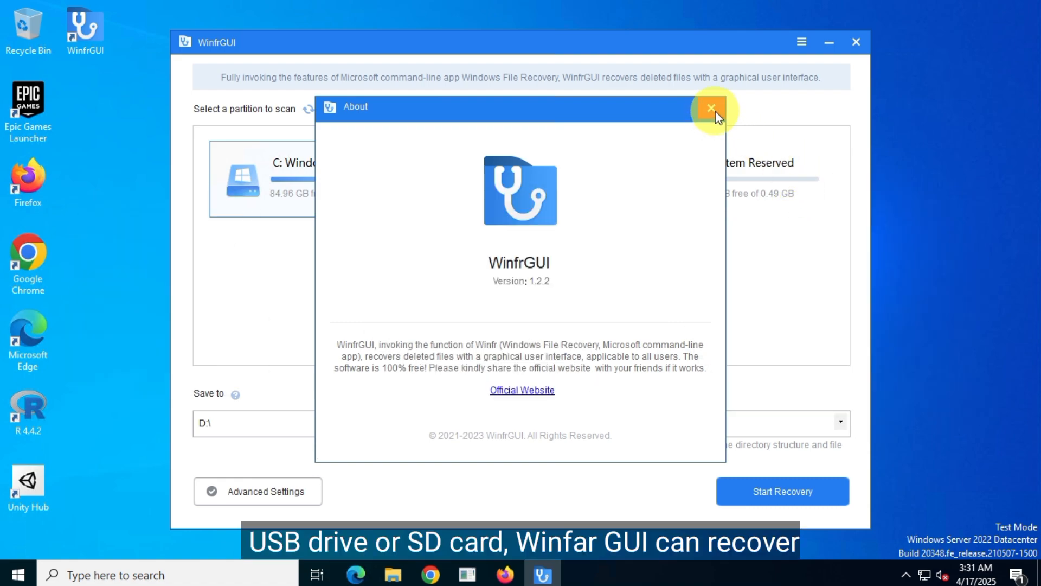
pyautogui.click(711, 108)
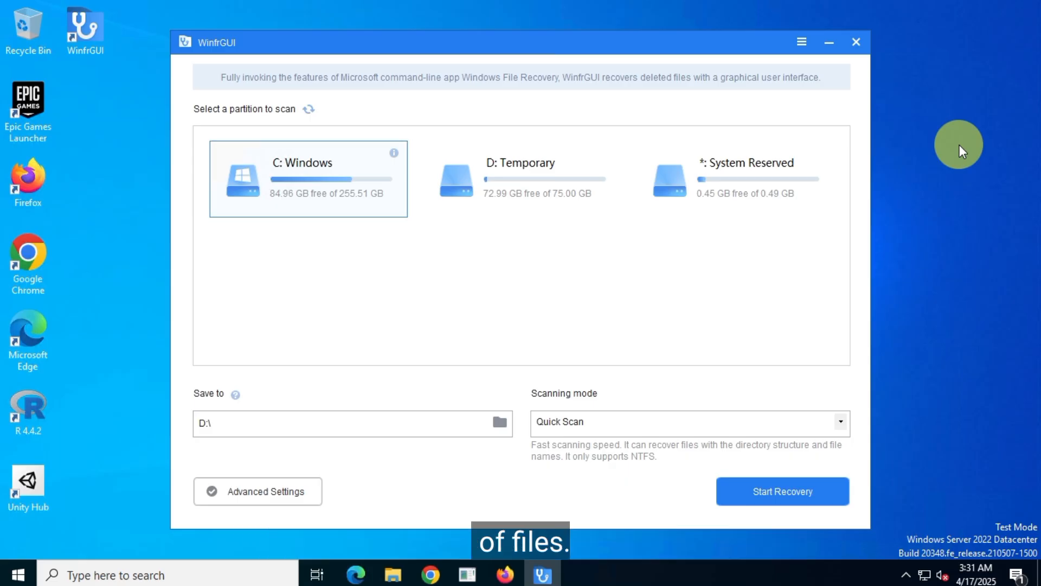
pyautogui.moveTo(927, 302)
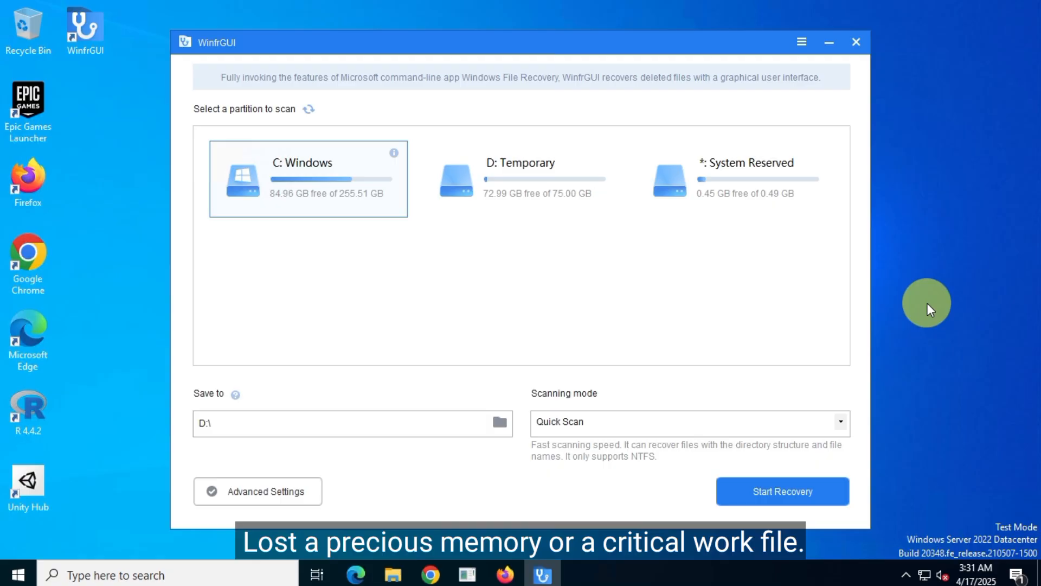
pyautogui.moveTo(932, 297)
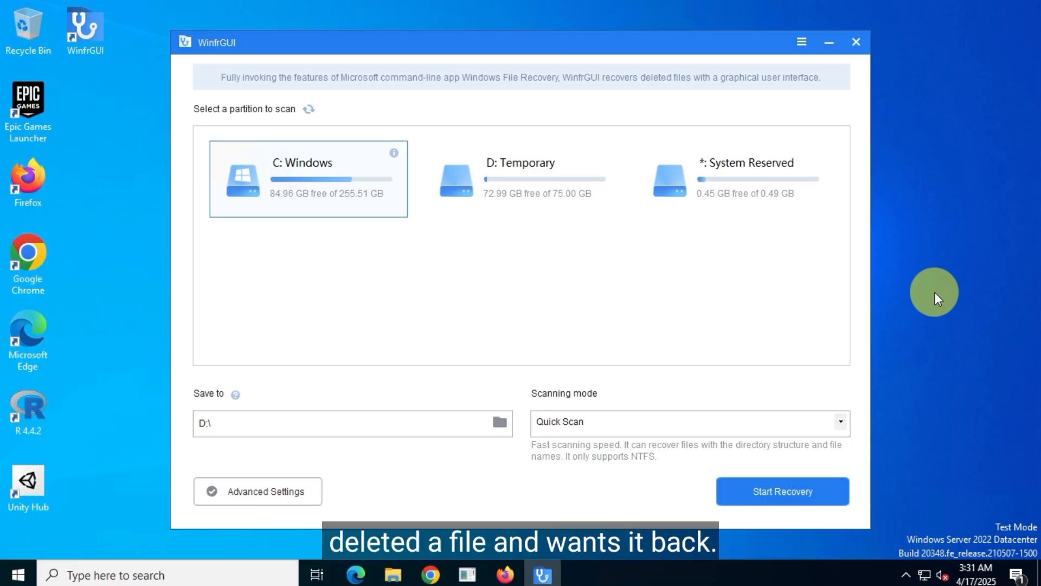
# Search Google for 'WinfrGUI' from a new Firefox tab
pyautogui.click(855, 42)
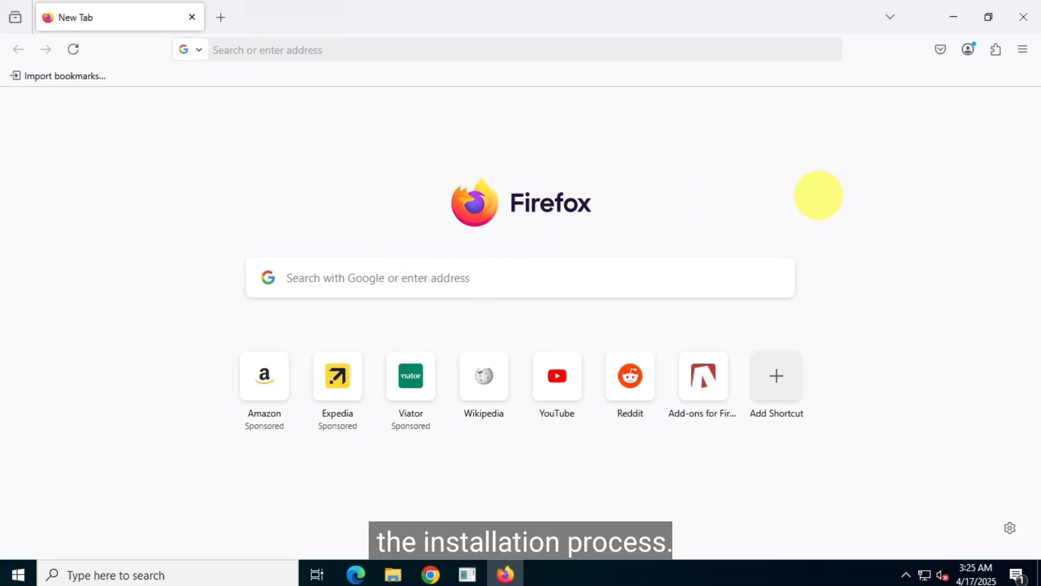
pyautogui.write('Winfr')
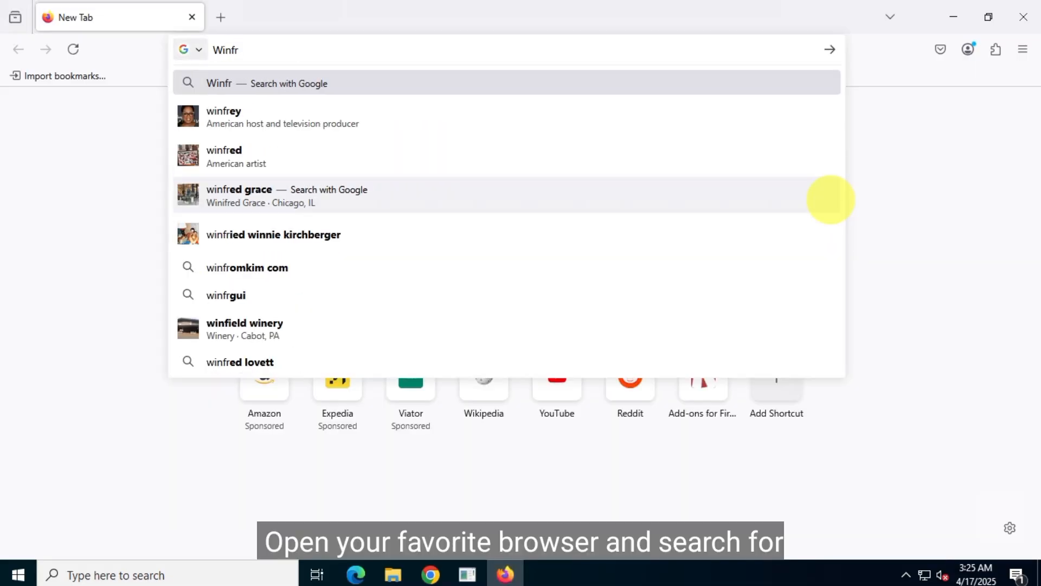
pyautogui.write('GUI')
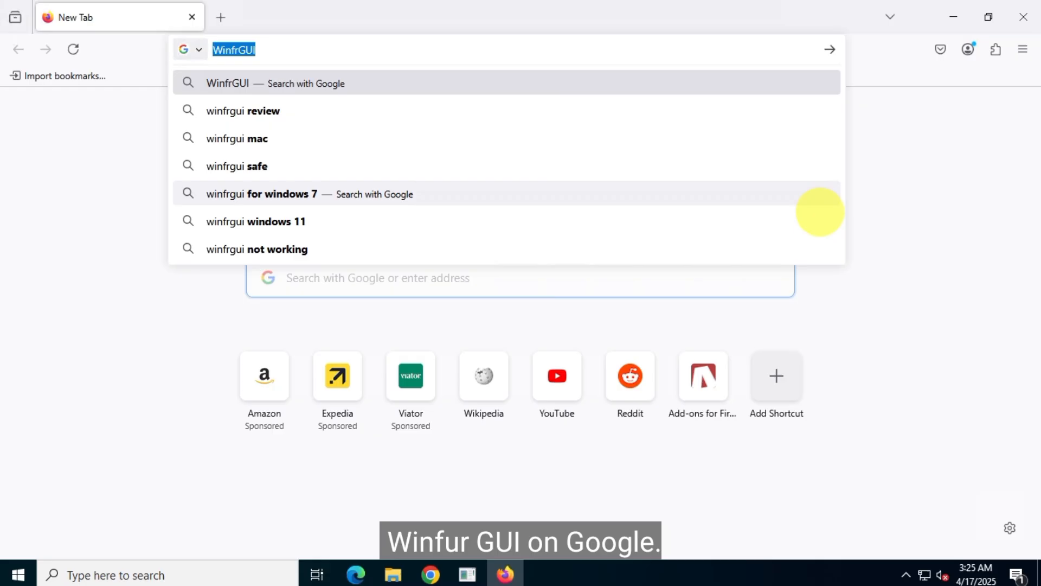
pyautogui.press('Return')
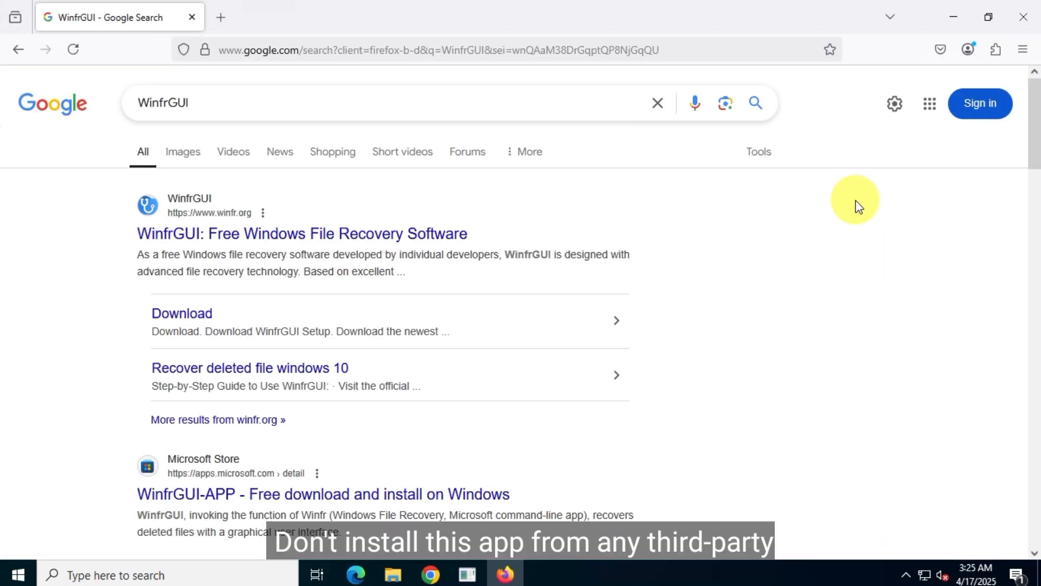
pyautogui.moveTo(169, 233)
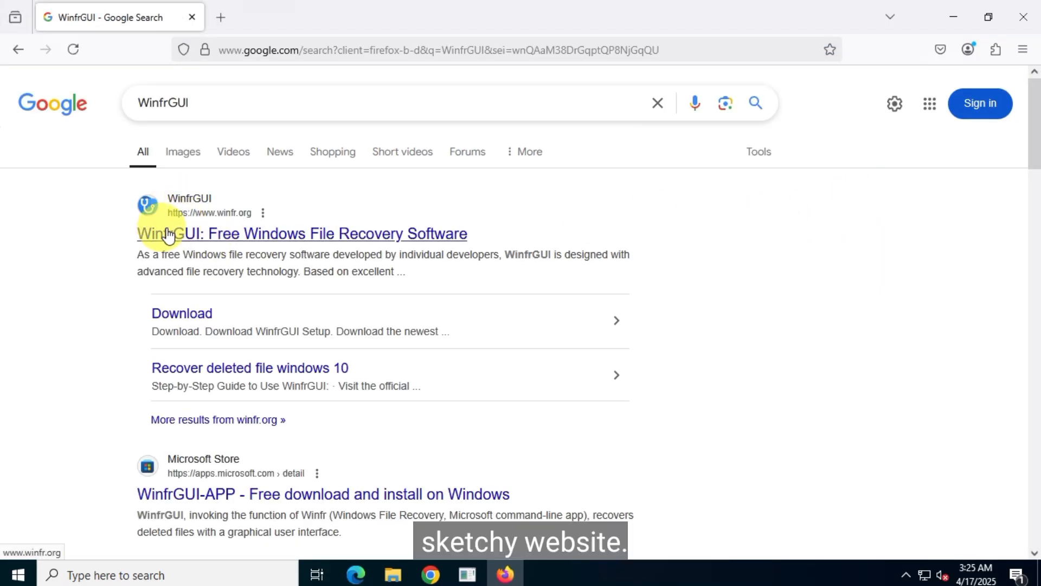
pyautogui.moveTo(444, 240)
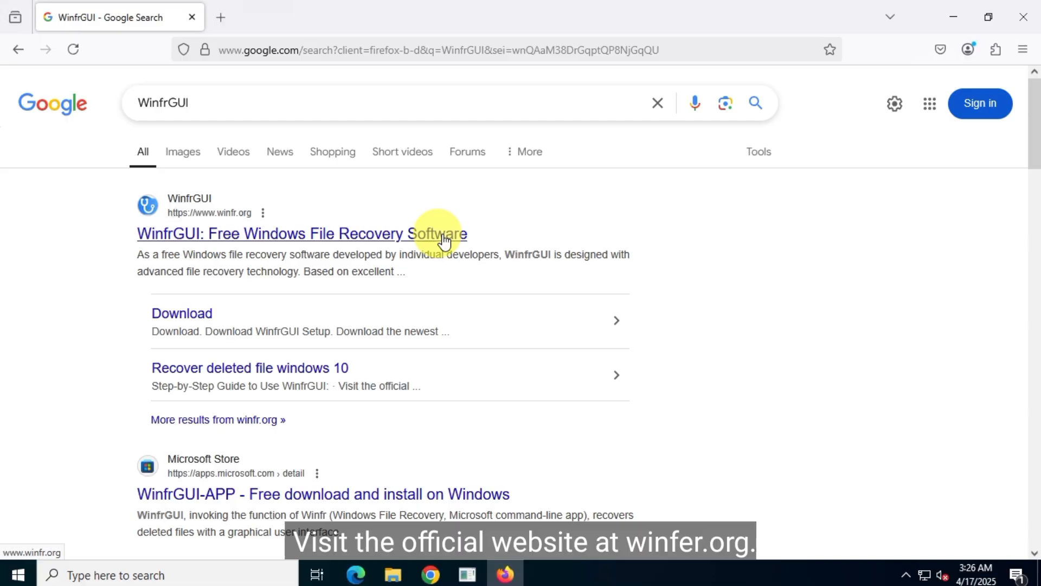
pyautogui.click(301, 233)
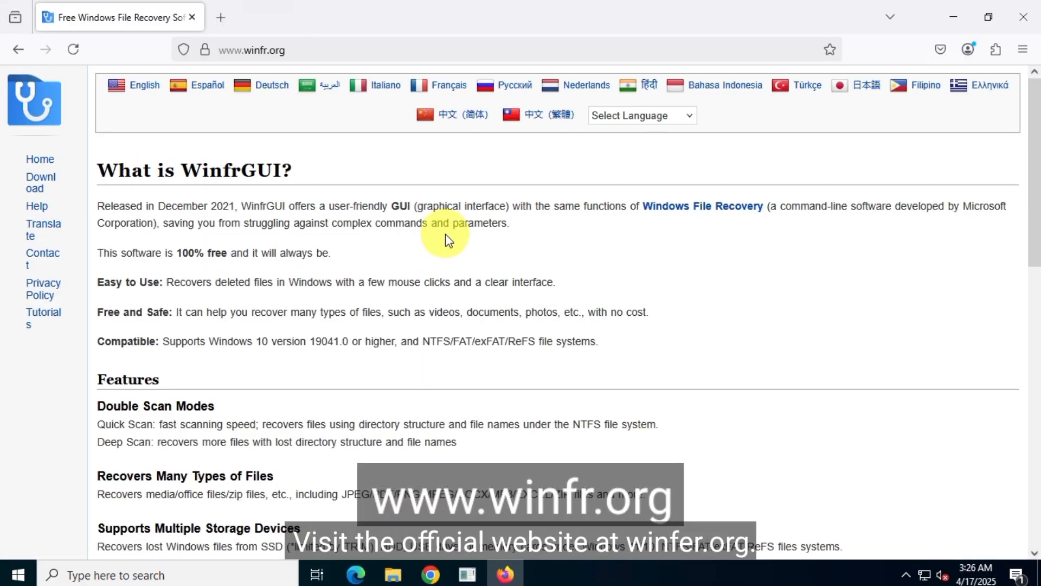
pyautogui.moveTo(462, 340)
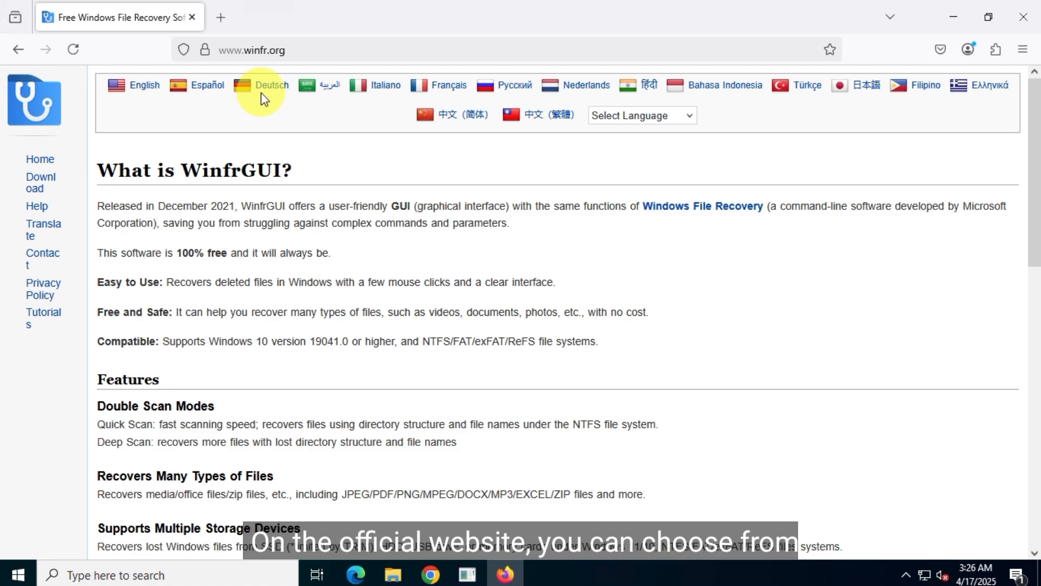
pyautogui.moveTo(529, 143)
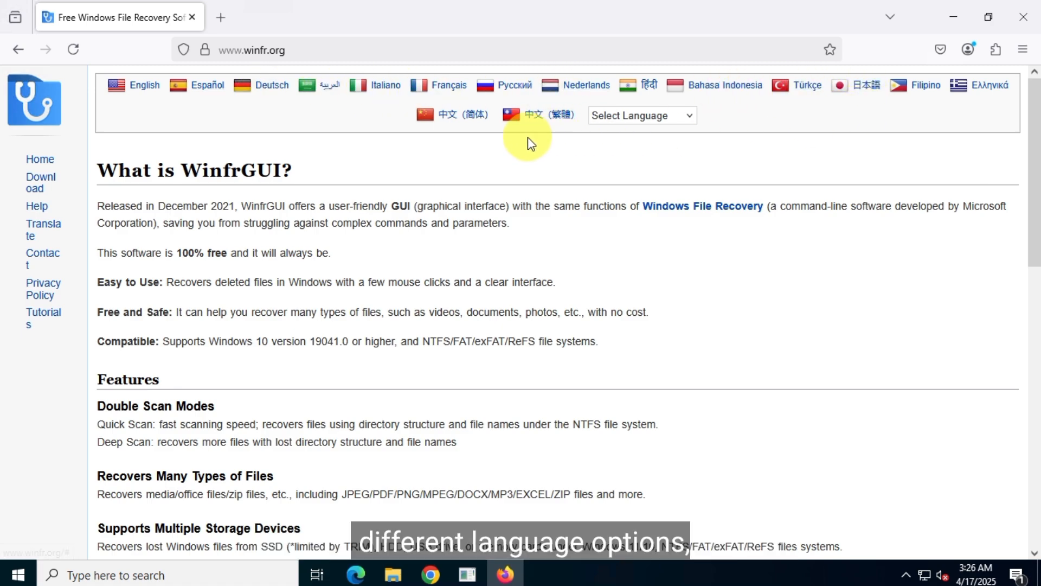
pyautogui.moveTo(103, 179)
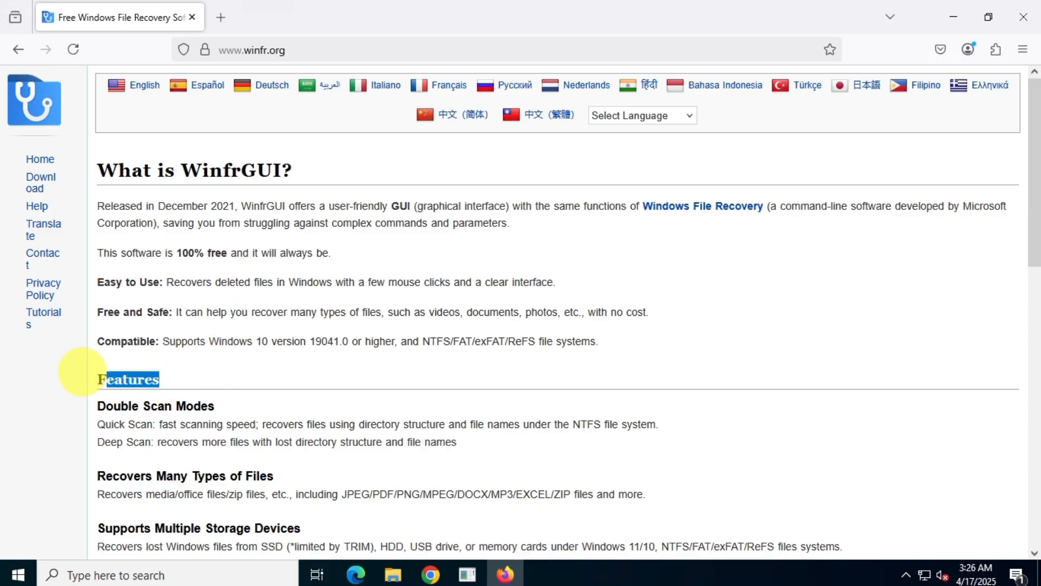
# Download the WinfrGUI installer and locate the setup file in Downloads
pyautogui.scroll(-3)
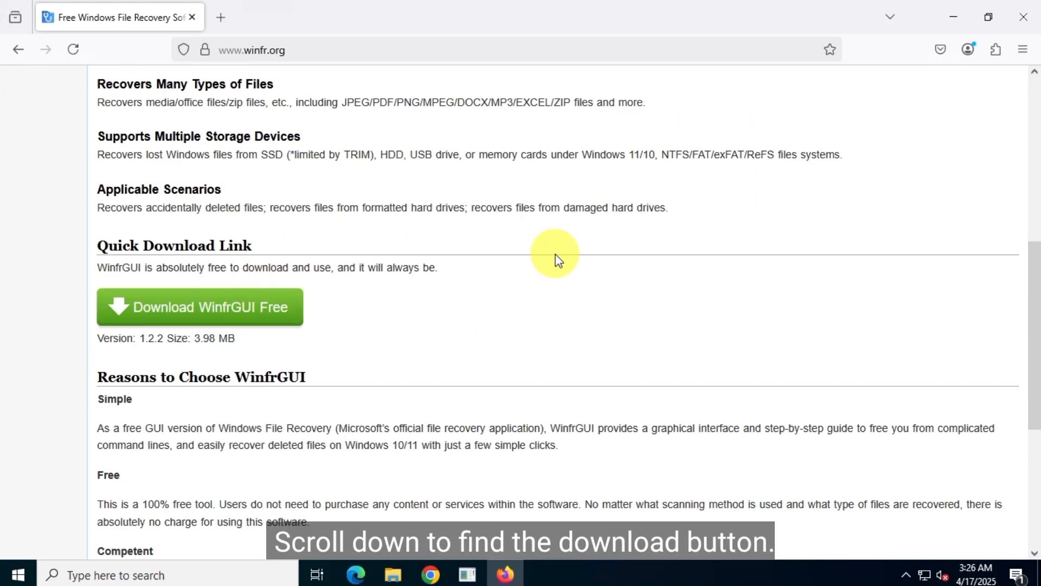
pyautogui.scroll(-3)
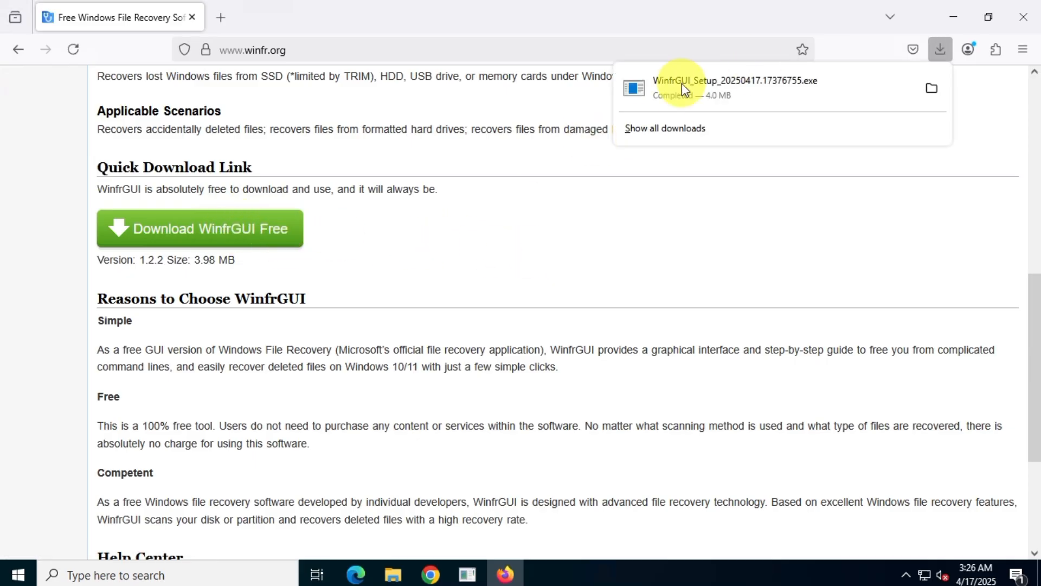
pyautogui.click(931, 87)
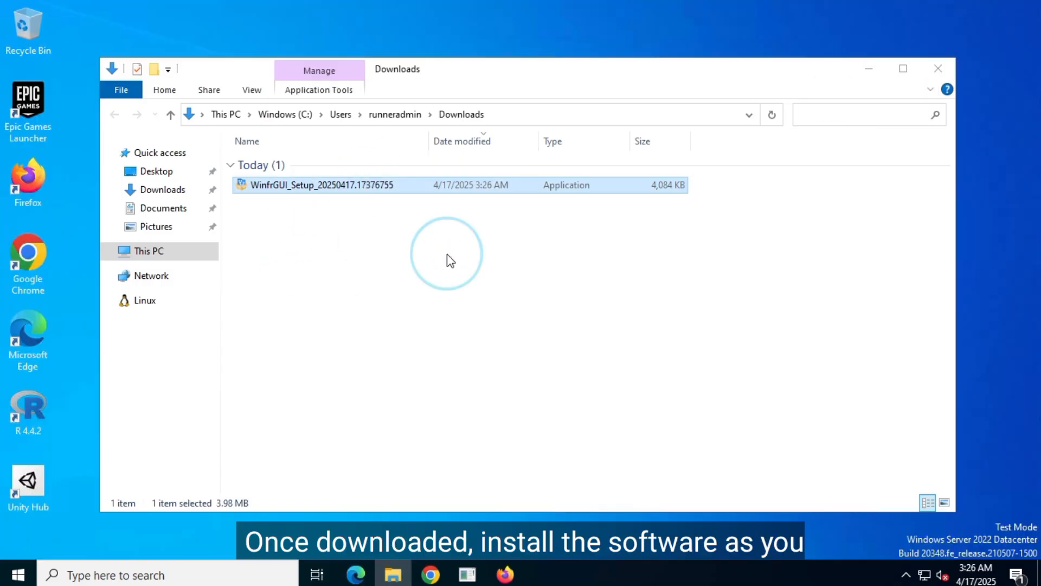
# Run the WinfrGUI 1.2.2 installer in English and finish with WinfrGUI launching
pyautogui.doubleClick(321, 185)
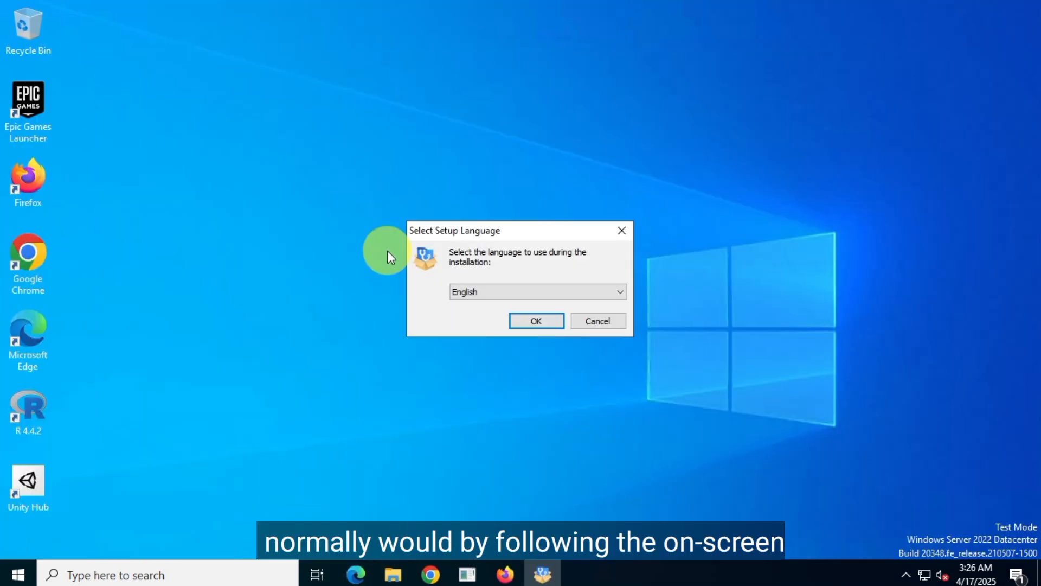
pyautogui.click(536, 321)
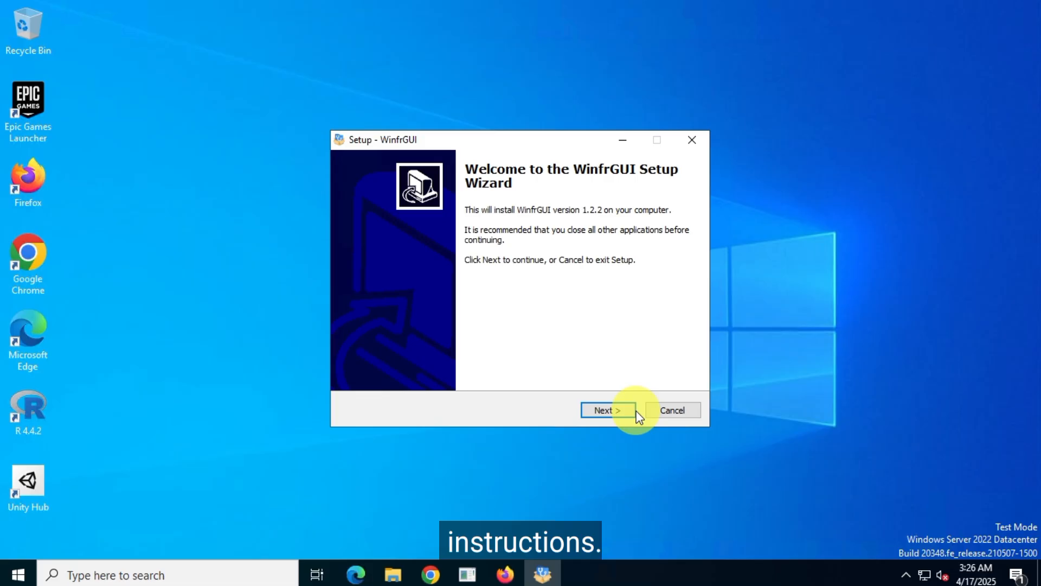
pyautogui.click(604, 410)
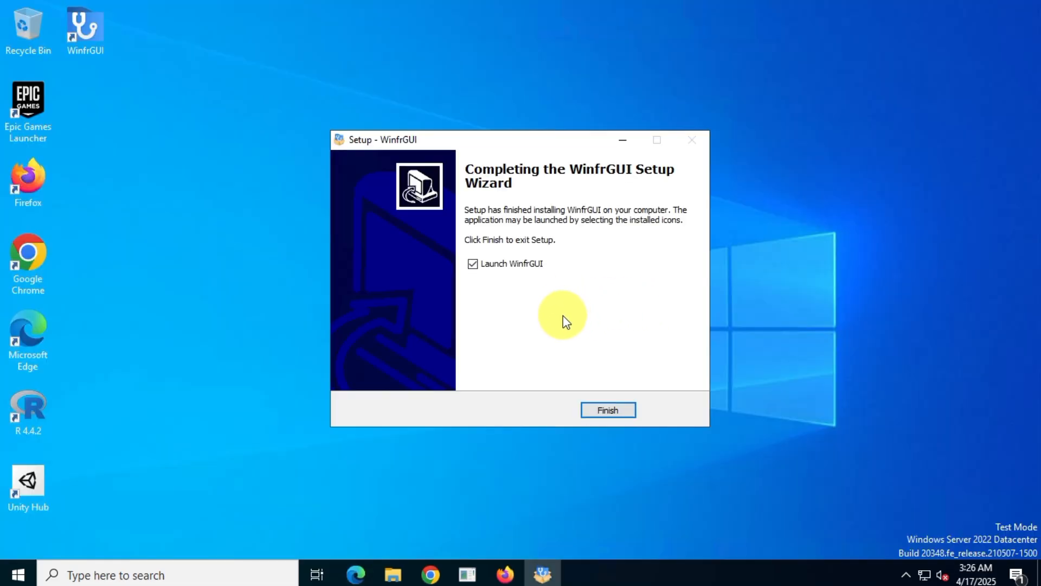
pyautogui.click(607, 410)
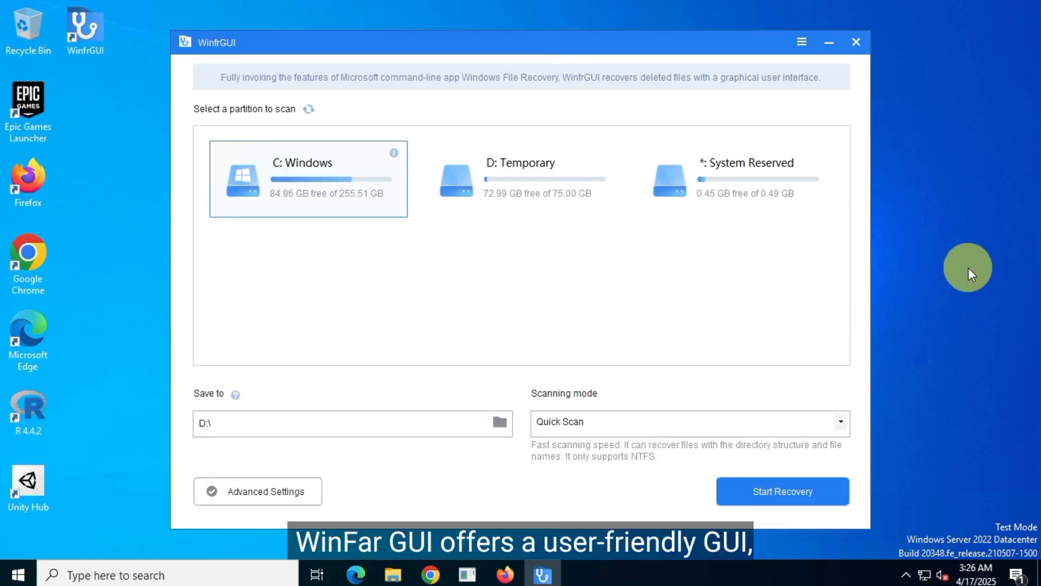
pyautogui.moveTo(440, 92)
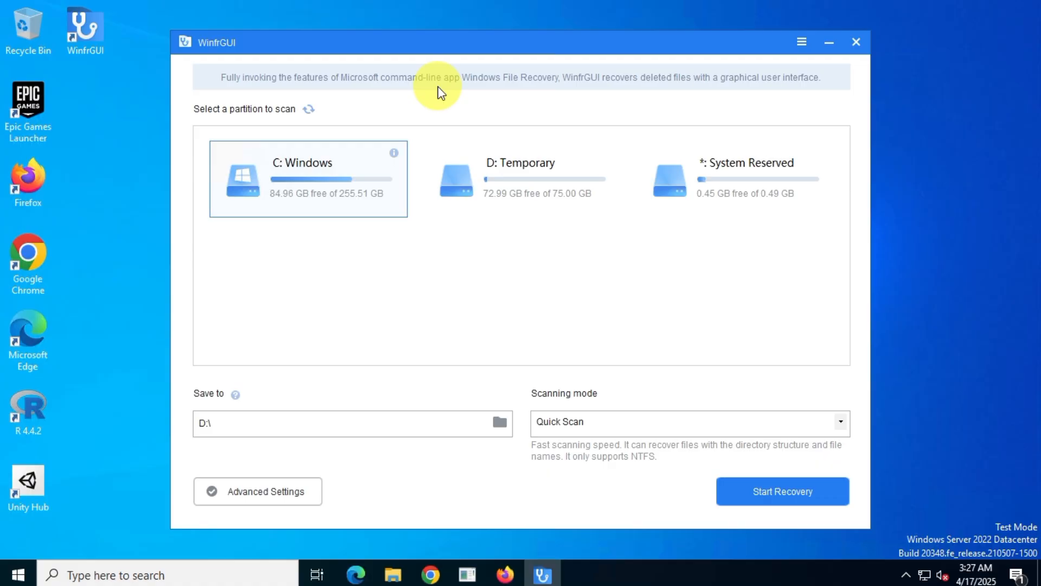
pyautogui.moveTo(658, 92)
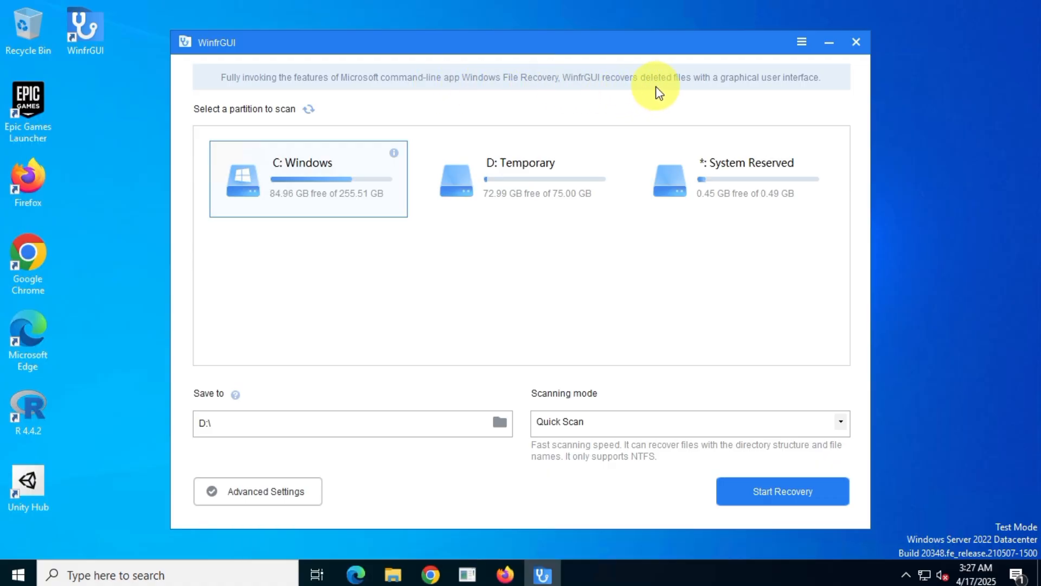
pyautogui.moveTo(789, 124)
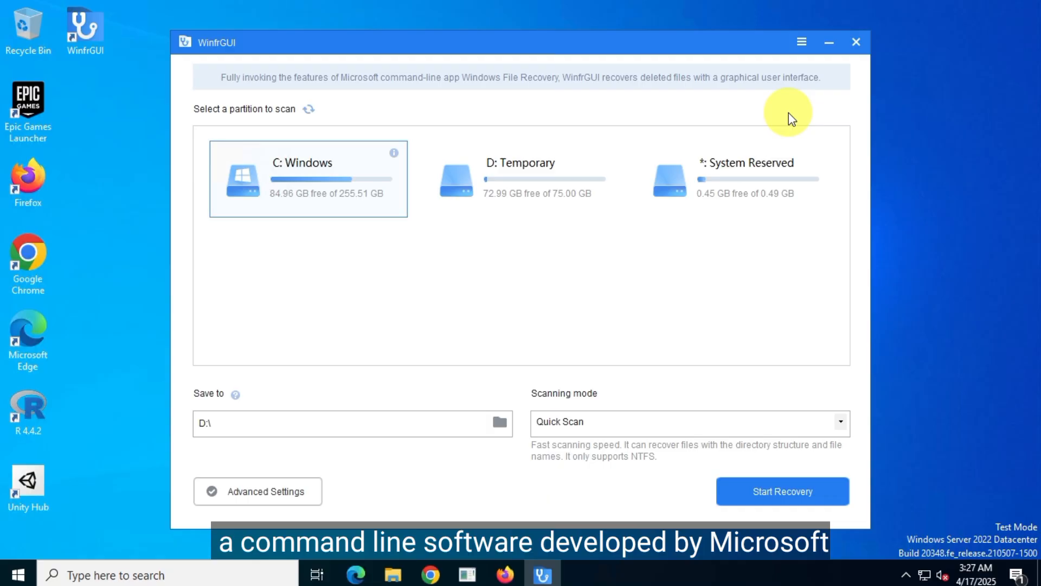
pyautogui.moveTo(430, 281)
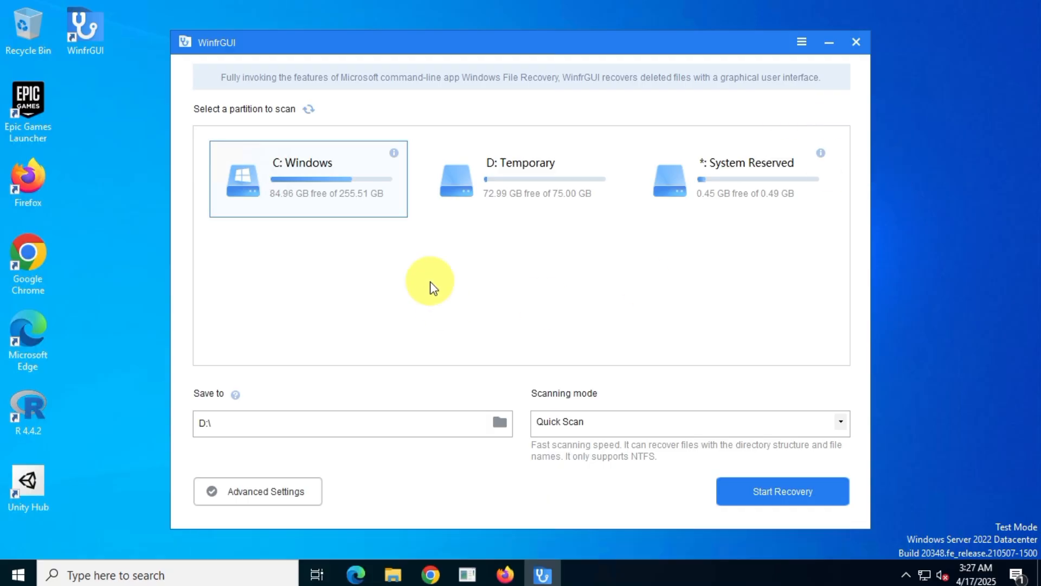
# Select D: Temporary, then reselect the C: Windows partition for scanning
pyautogui.click(521, 178)
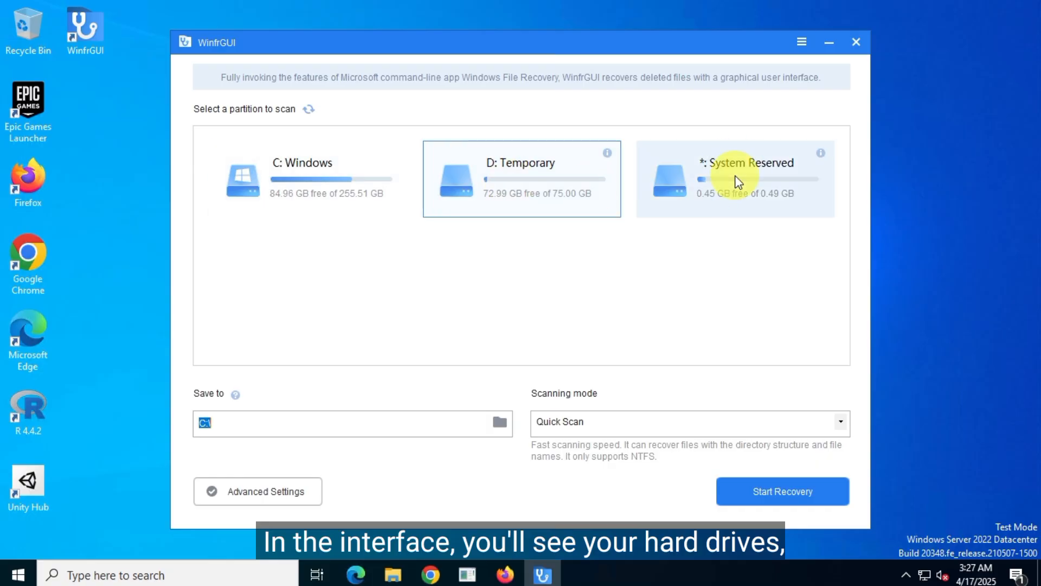
pyautogui.click(308, 178)
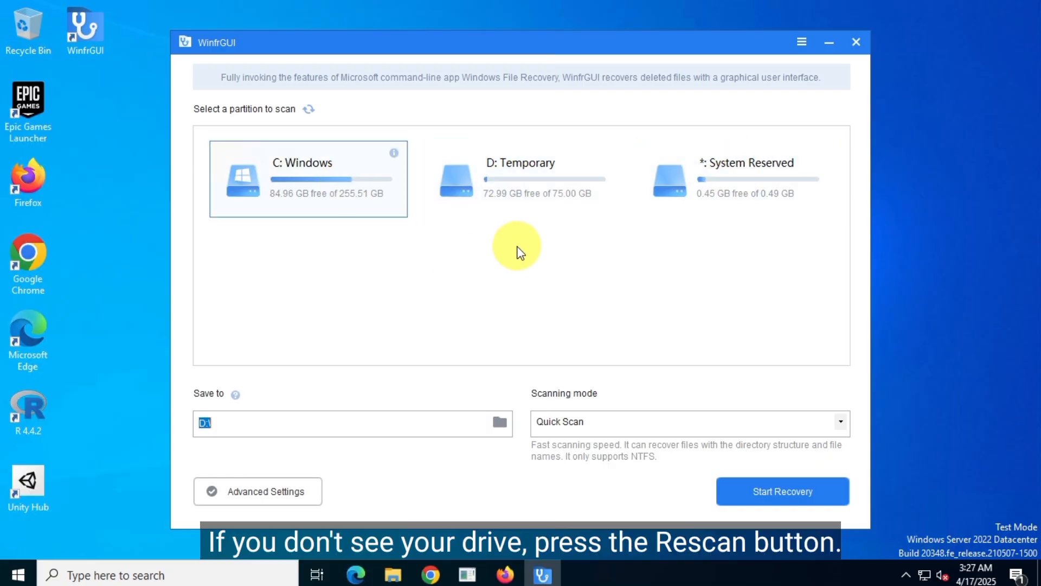
pyautogui.moveTo(369, 213)
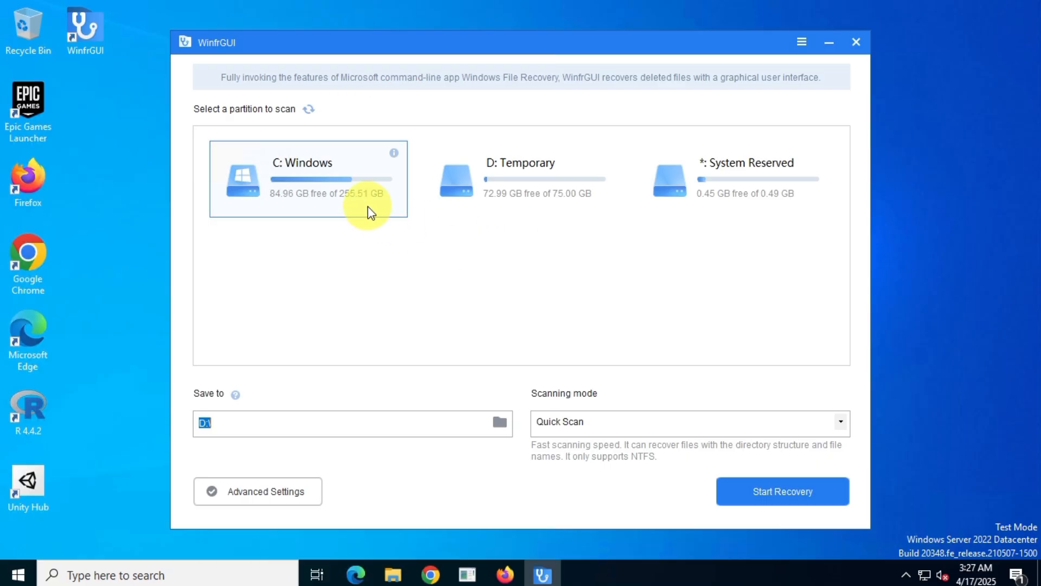
pyautogui.moveTo(558, 317)
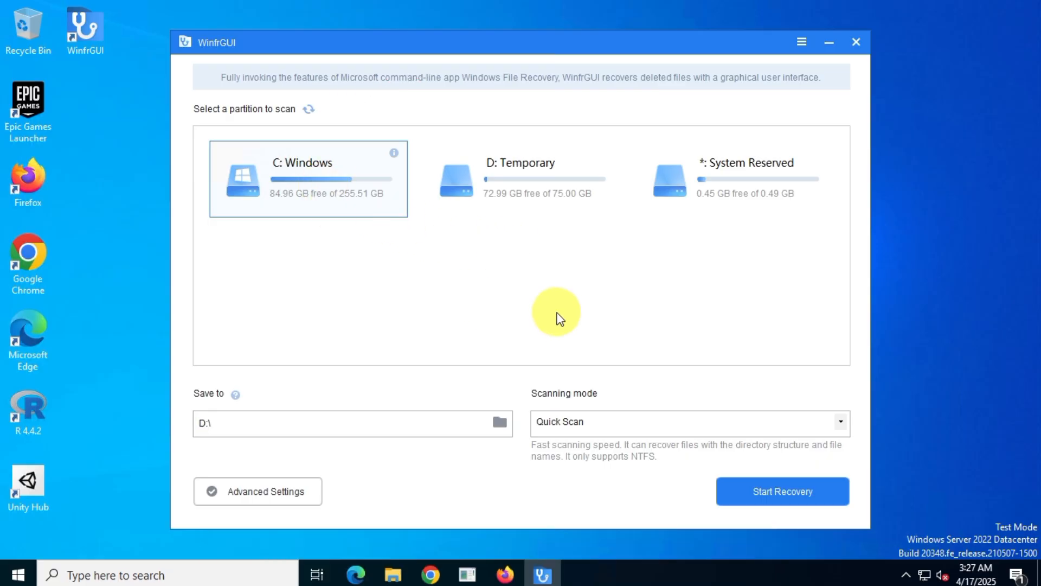
pyautogui.moveTo(286, 405)
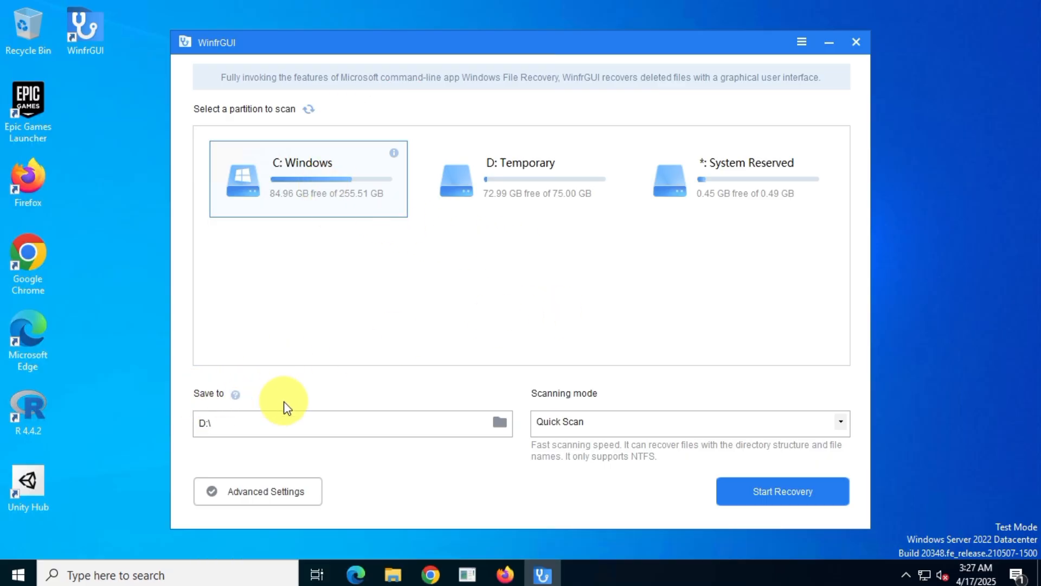
pyautogui.click(499, 423)
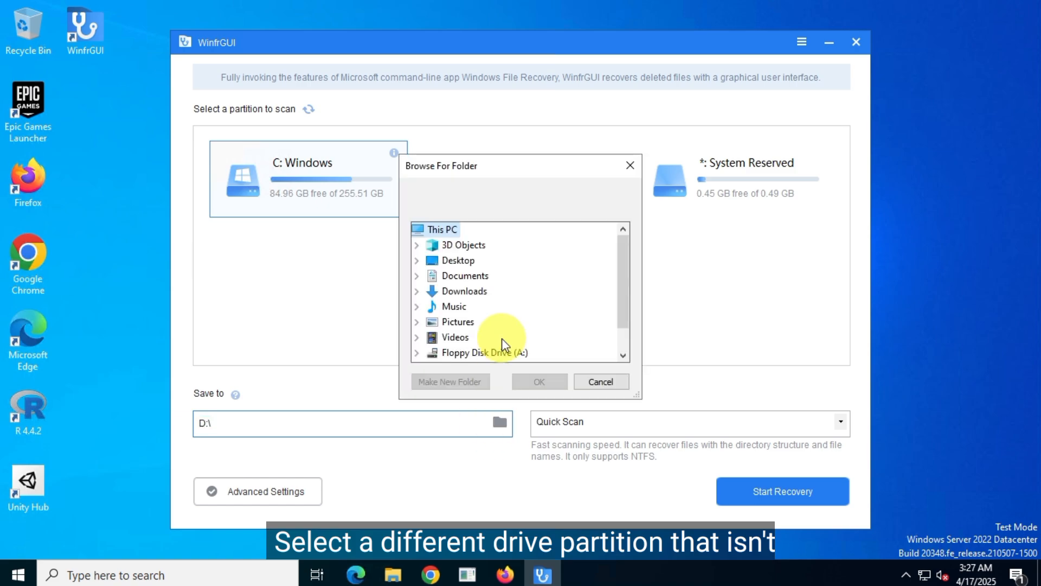
pyautogui.scroll(-3)
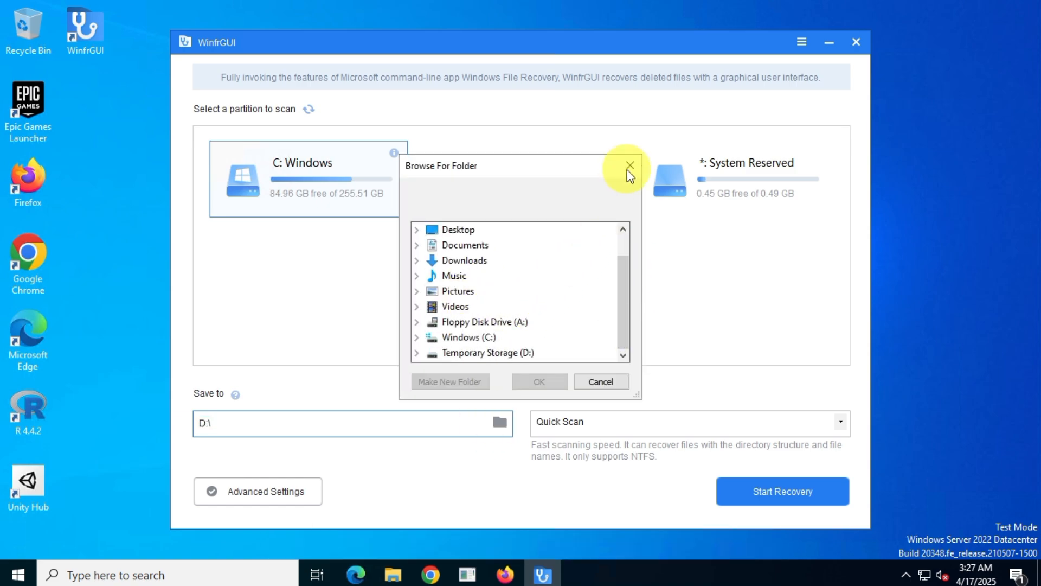
pyautogui.click(629, 165)
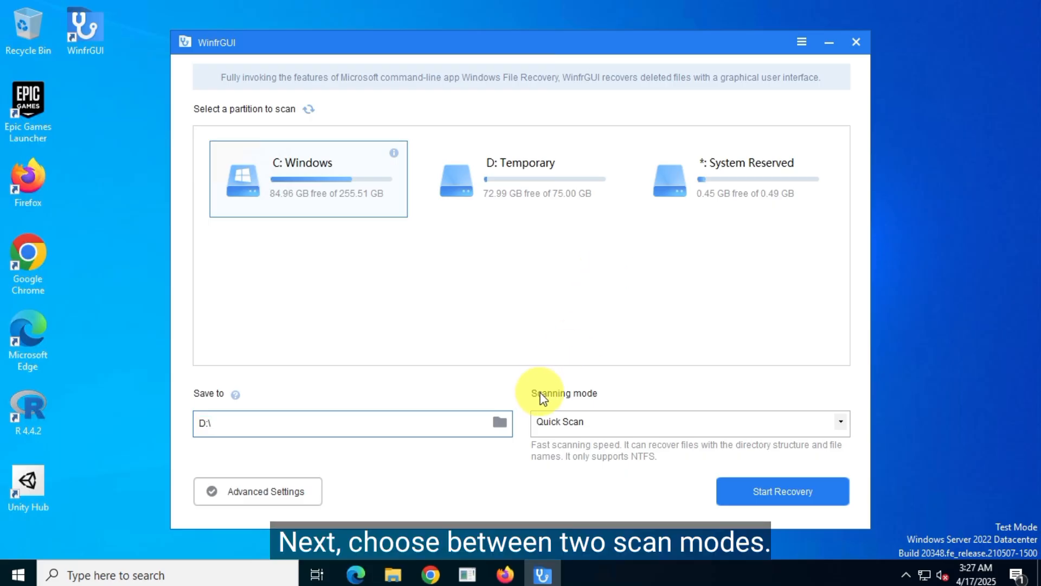
pyautogui.click(840, 421)
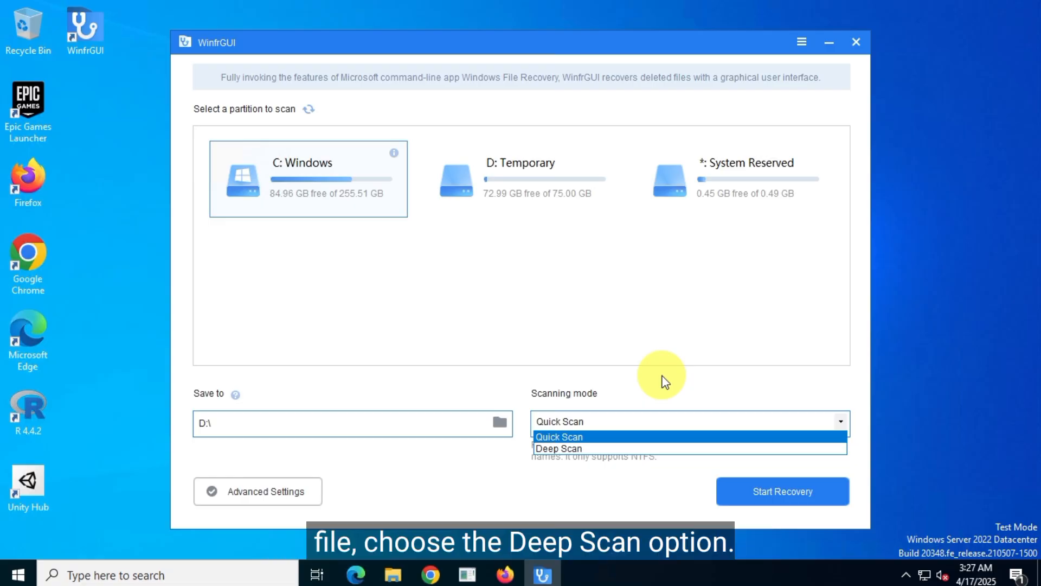
pyautogui.click(559, 436)
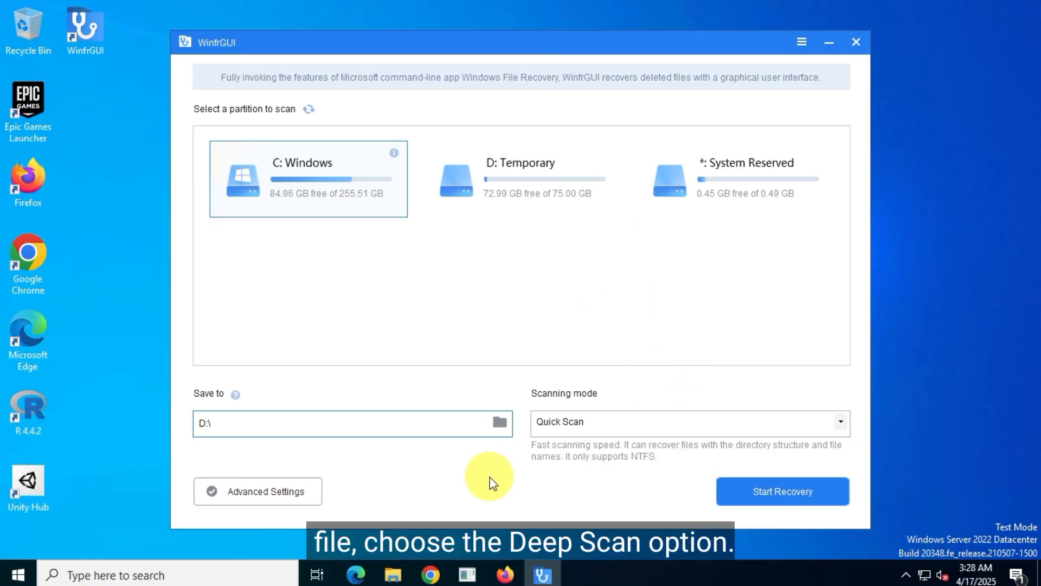
# In Advanced settings, enter .jpg as a custom extension, disable that filter, and enable Photos
pyautogui.click(257, 491)
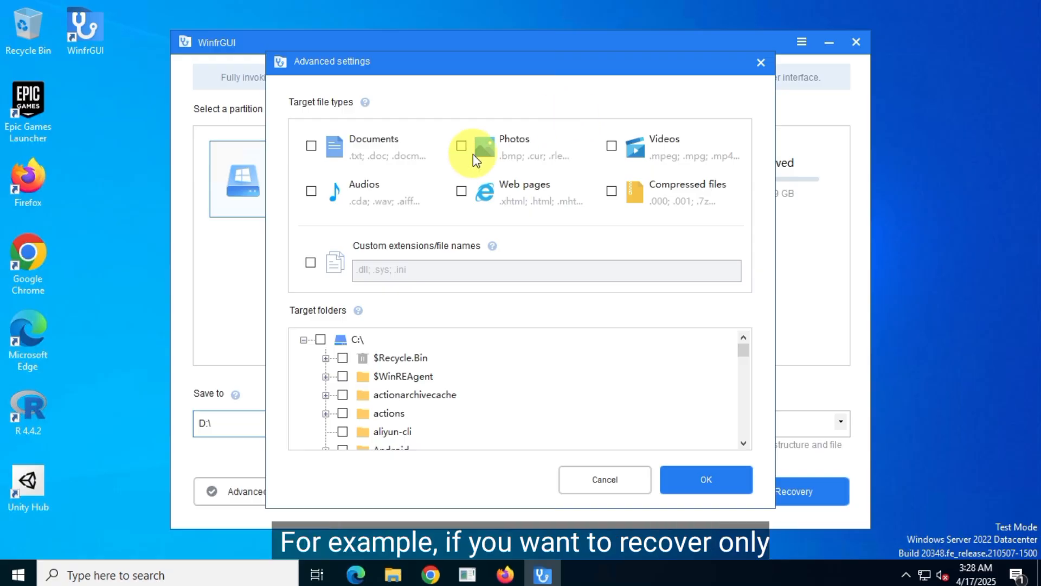
pyautogui.moveTo(551, 130)
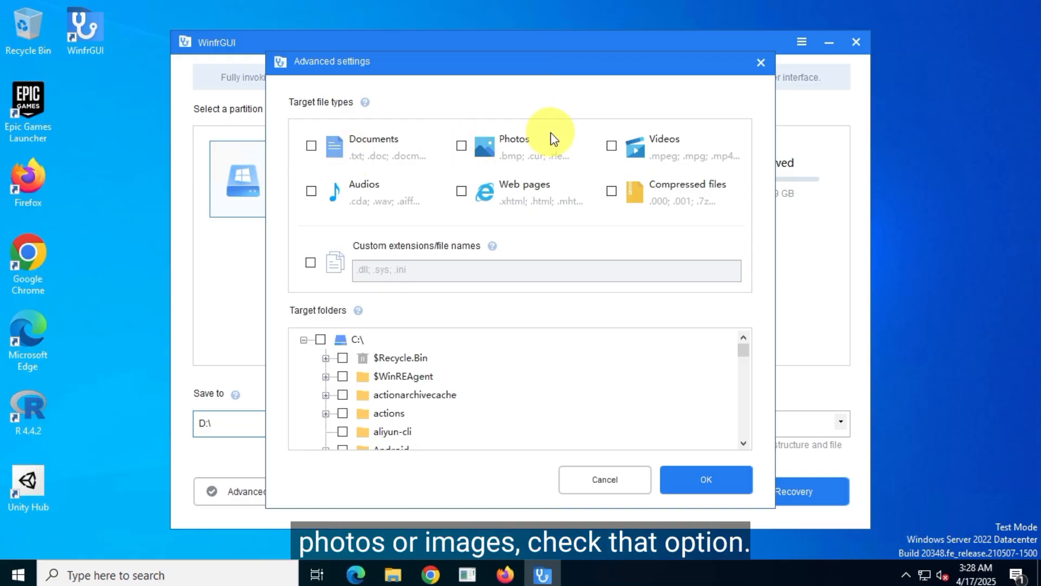
pyautogui.click(461, 145)
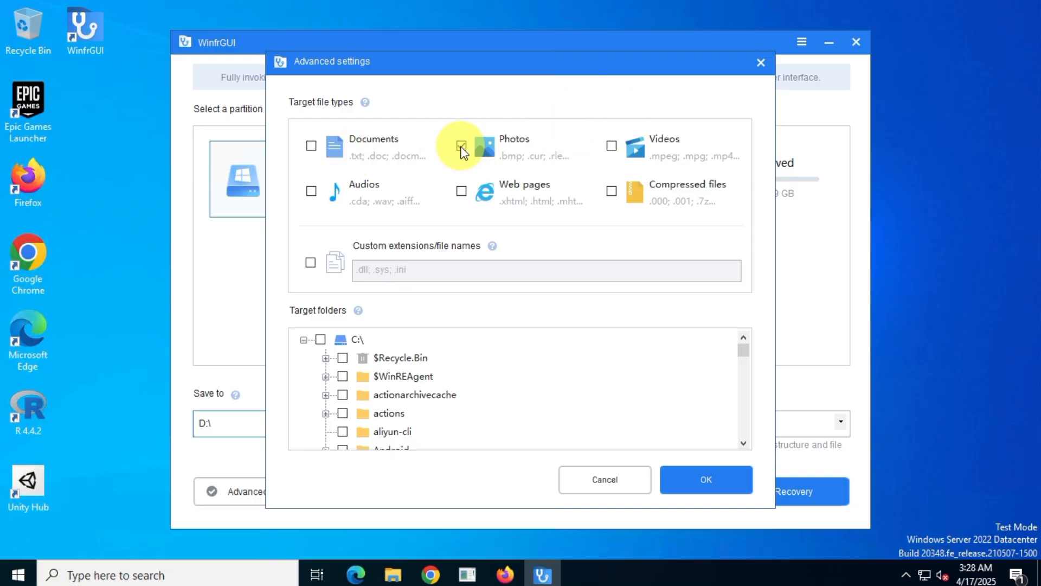
pyautogui.click(310, 263)
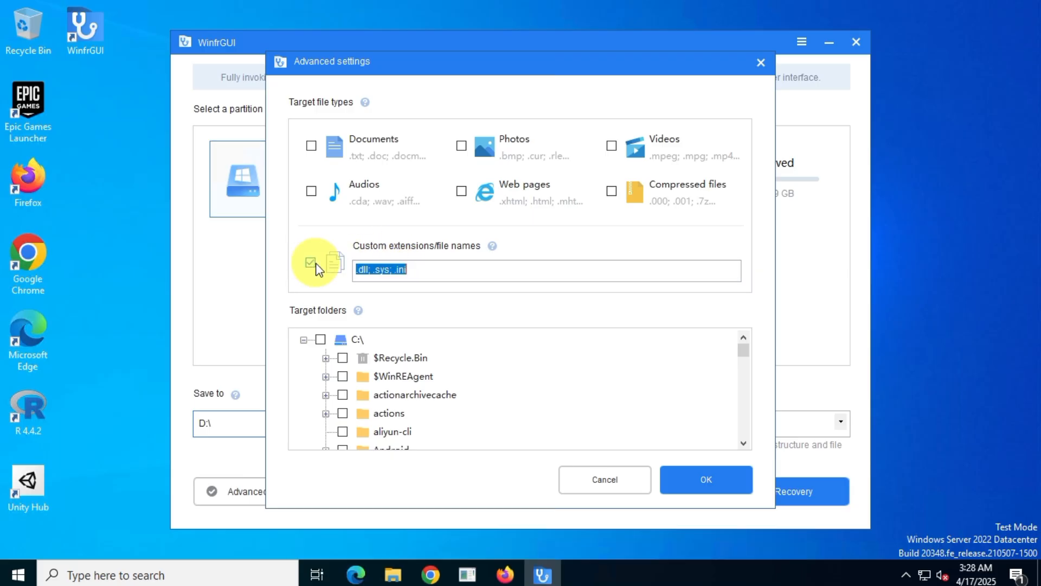
pyautogui.click(310, 261)
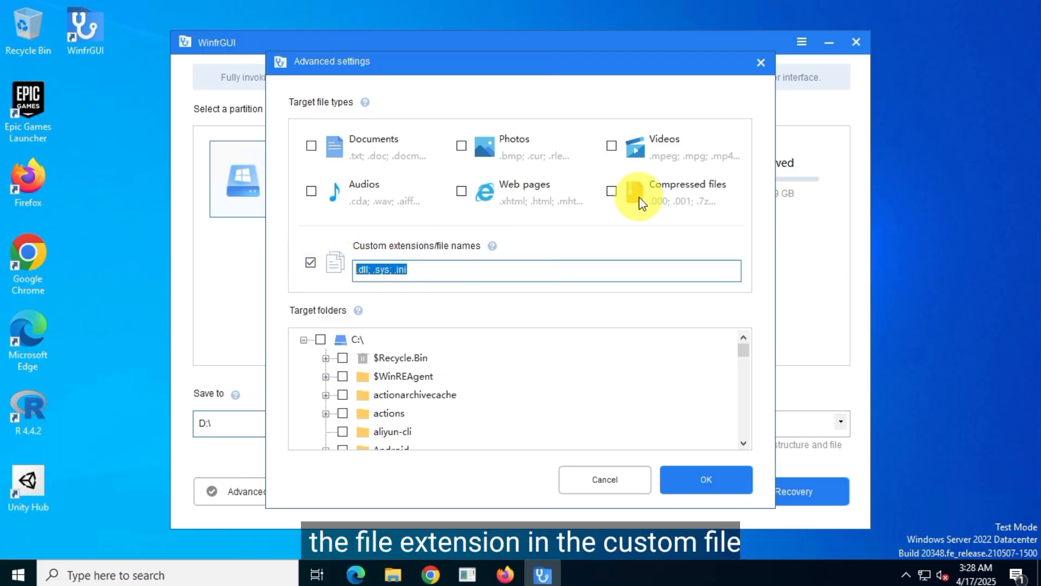
pyautogui.write('.jpg')
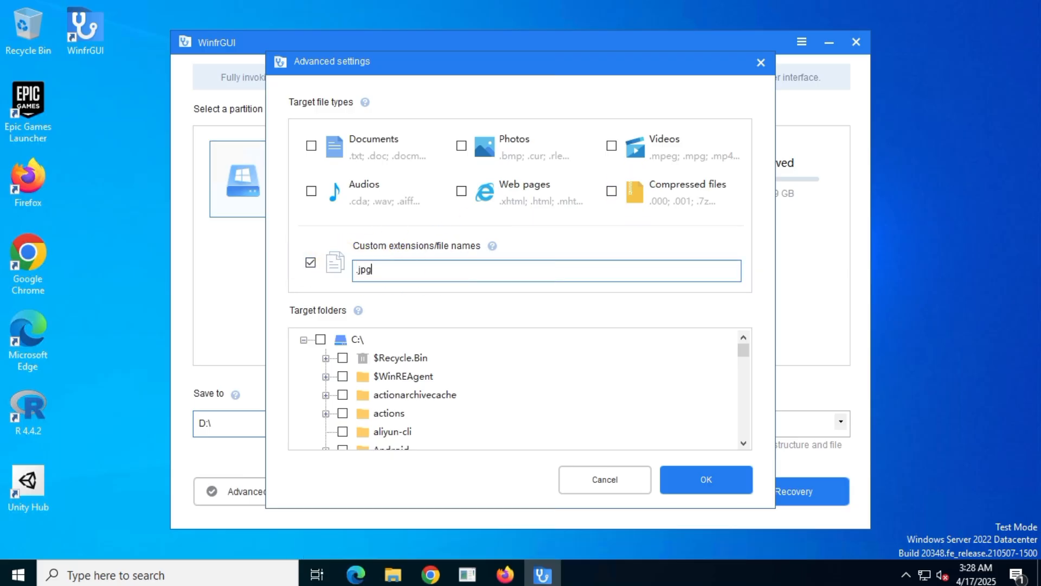
pyautogui.click(310, 262)
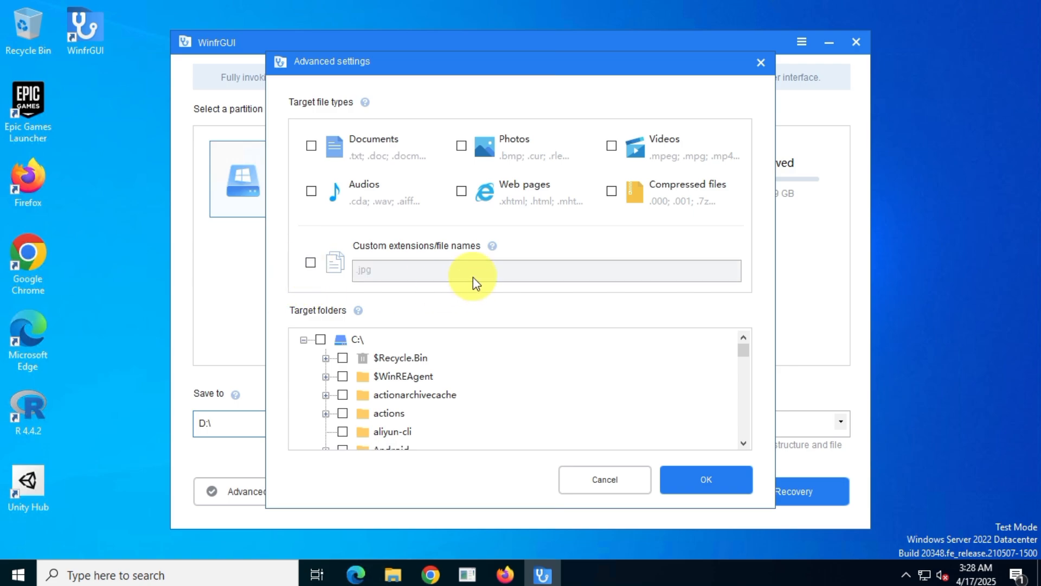
pyautogui.click(461, 145)
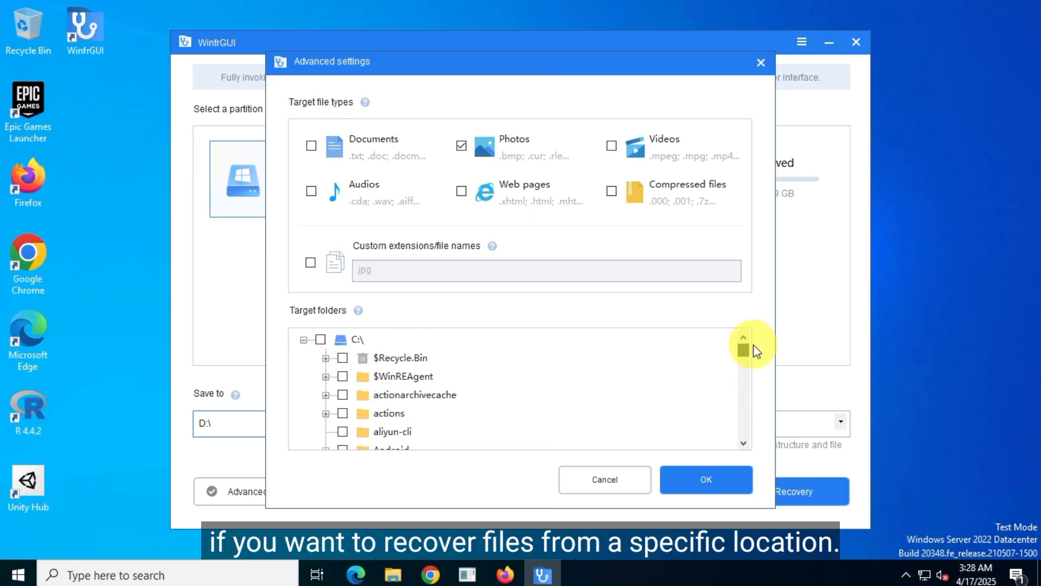
# Browse the Target folders tree, expand Users, and confirm Advanced settings with OK
pyautogui.scroll(-3)
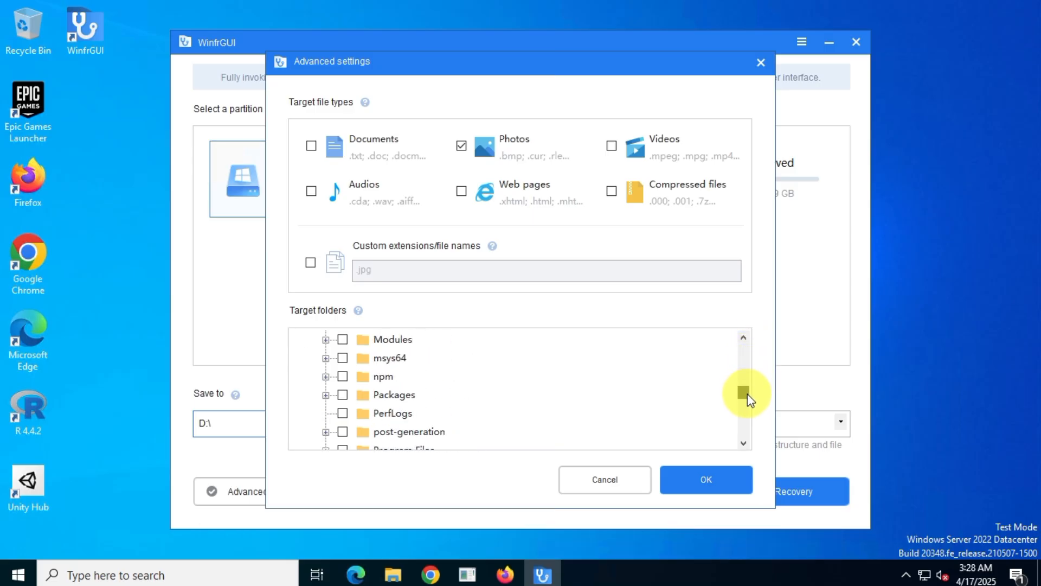
pyautogui.scroll(-3)
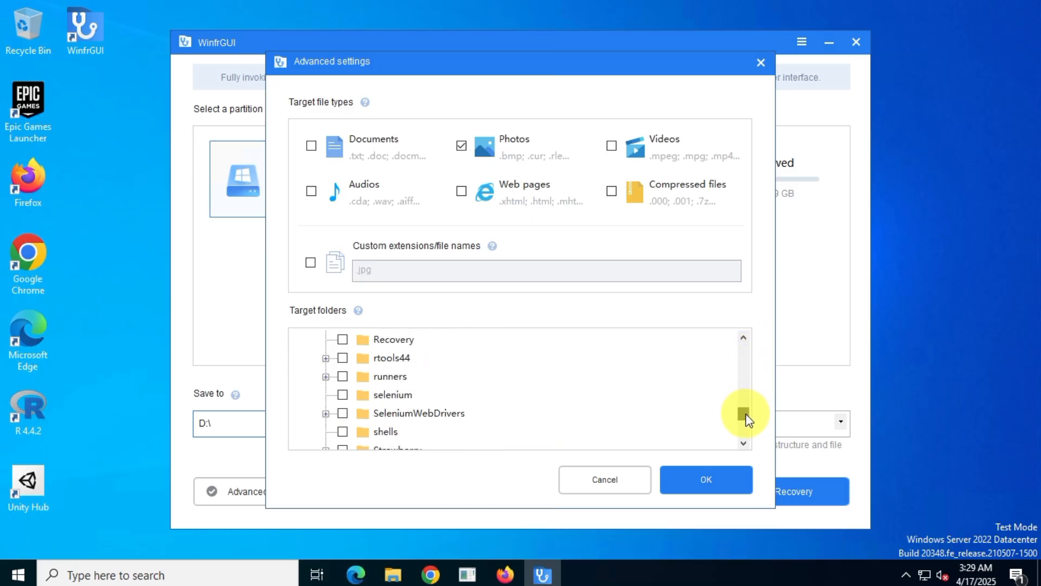
pyautogui.scroll(-3)
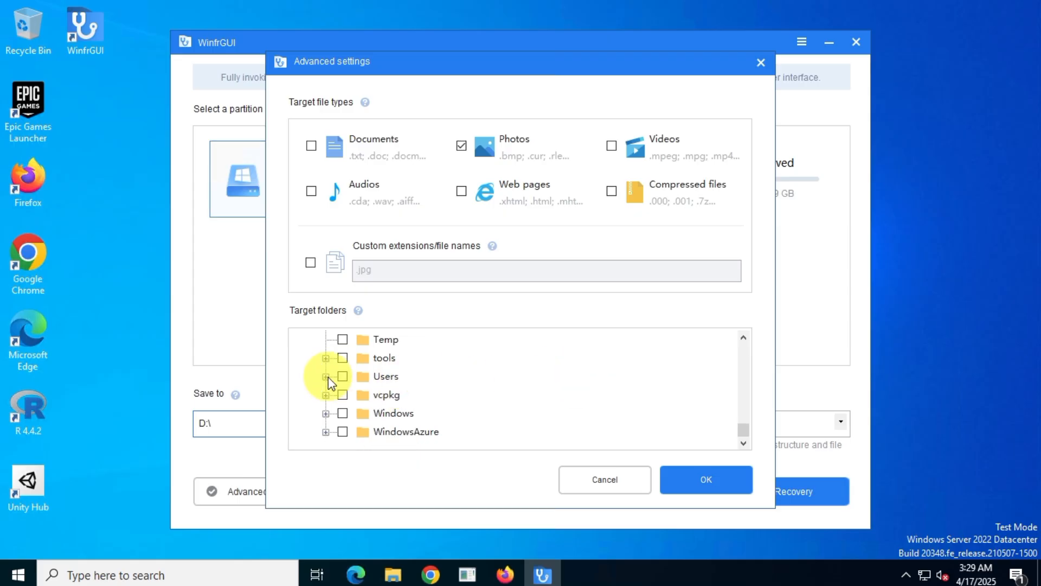
pyautogui.click(326, 376)
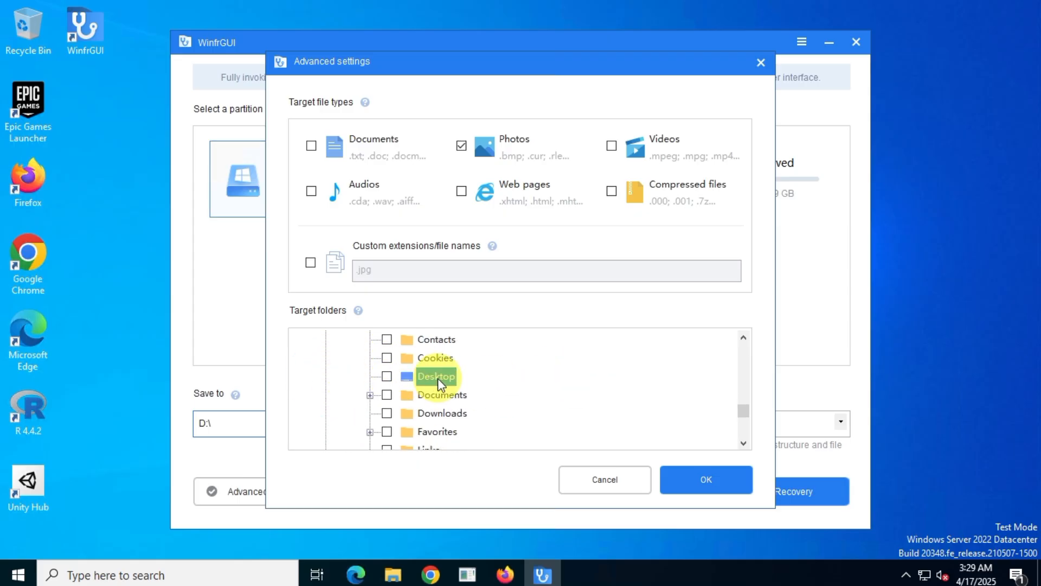
pyautogui.scroll(3)
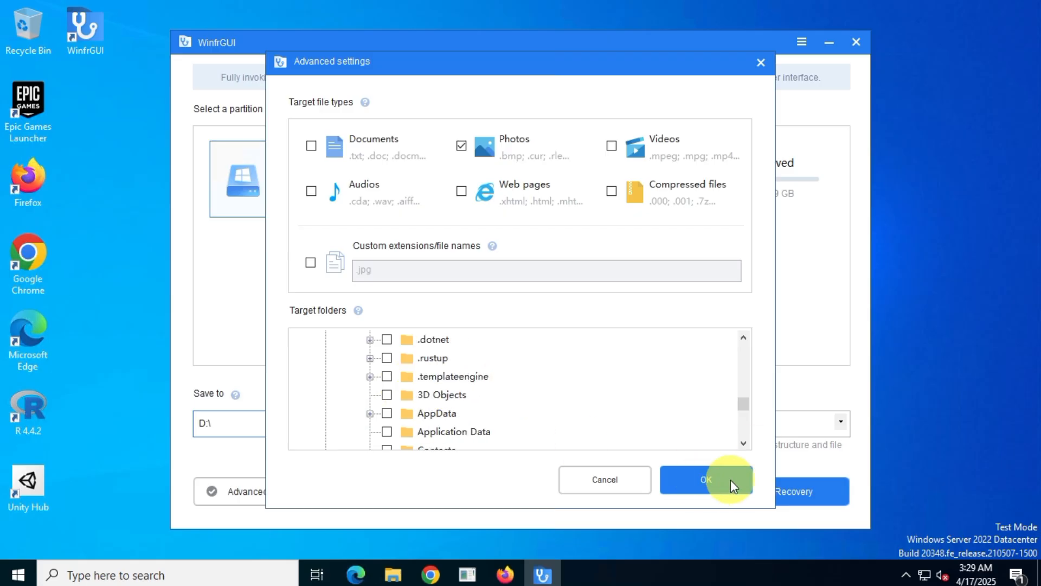
pyautogui.click(705, 479)
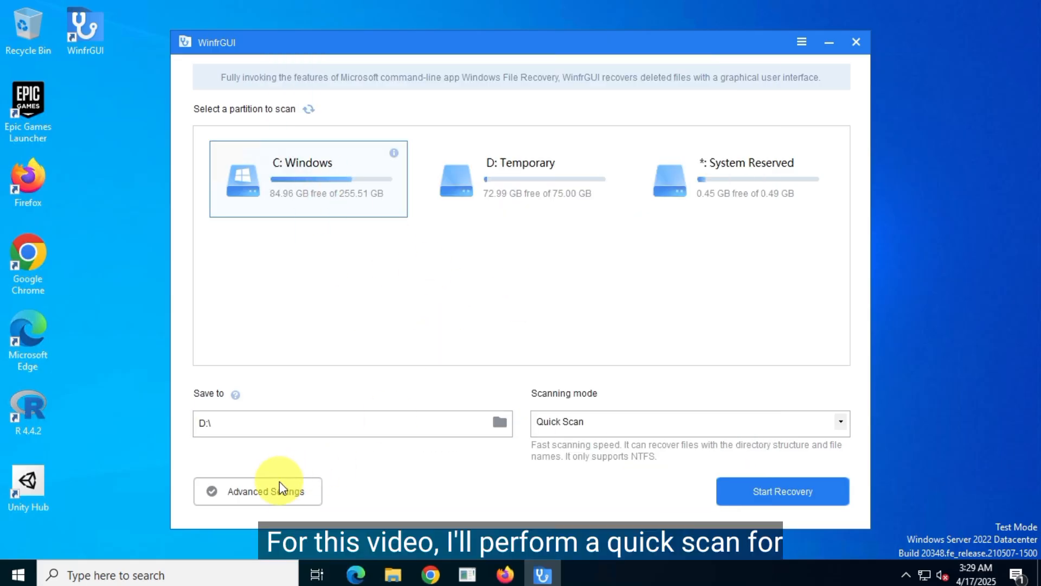
# Run Start Recovery on C: Windows with Quick Scan mode, saving to D:\
pyautogui.click(257, 491)
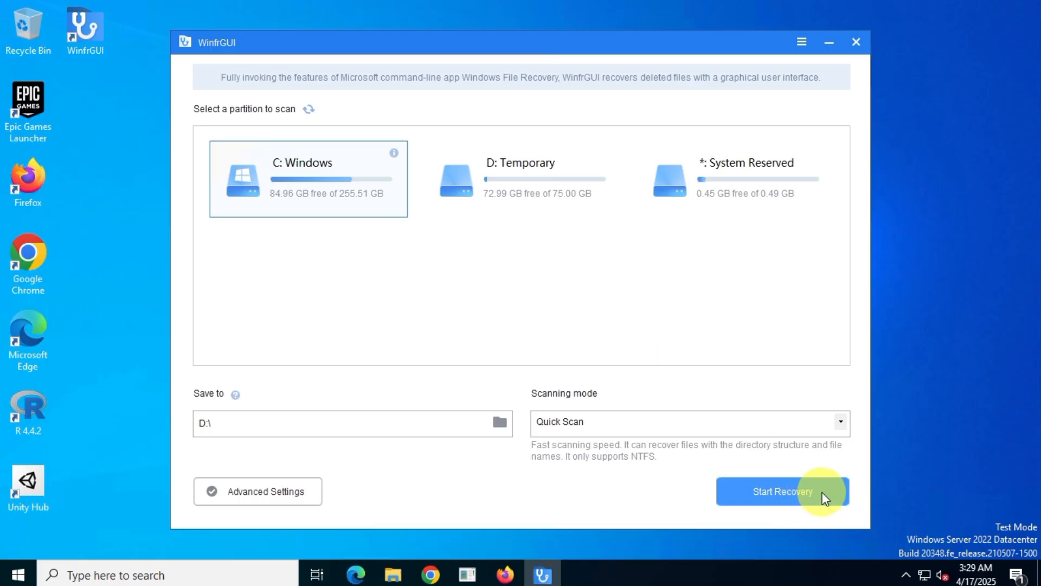
pyautogui.click(782, 490)
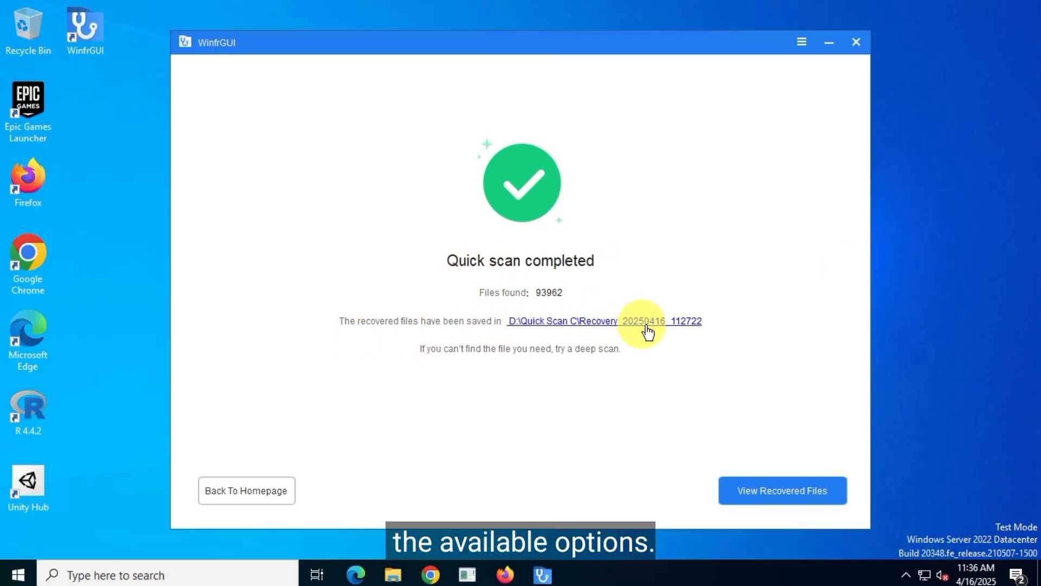
pyautogui.moveTo(830, 493)
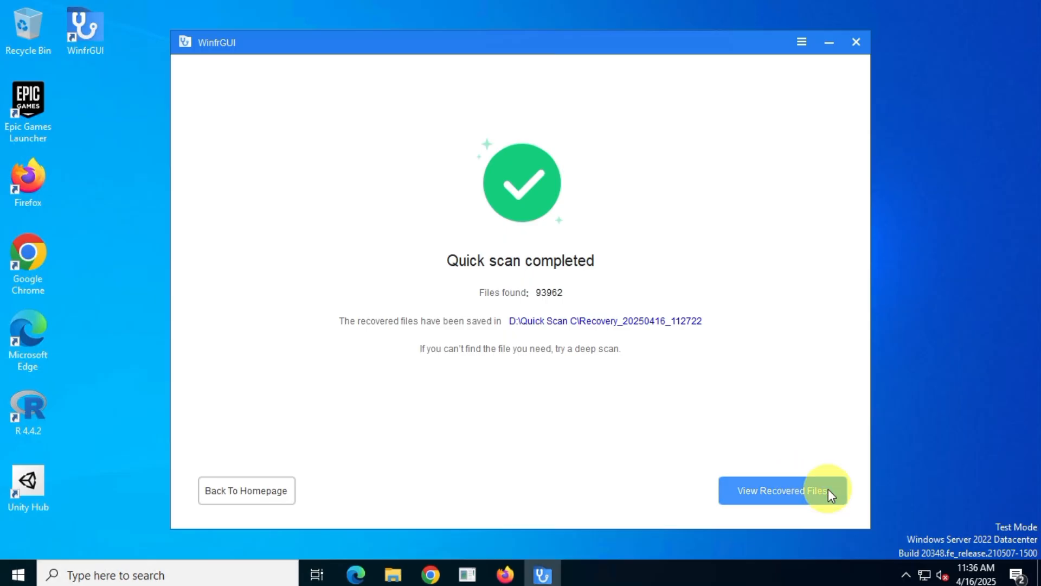
# Open the recovered files on D: via View Recovered Files
pyautogui.click(781, 490)
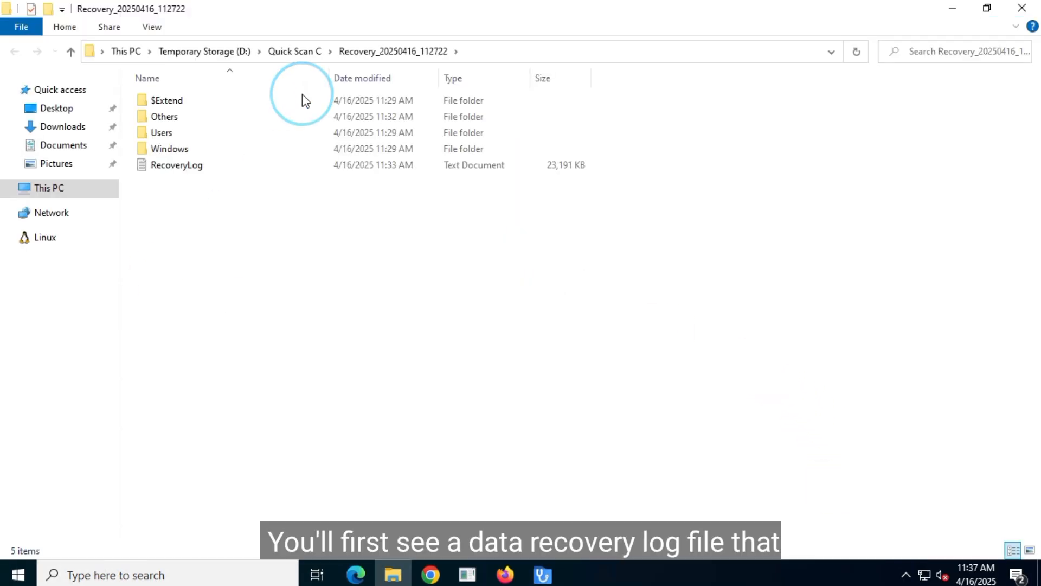
pyautogui.click(177, 165)
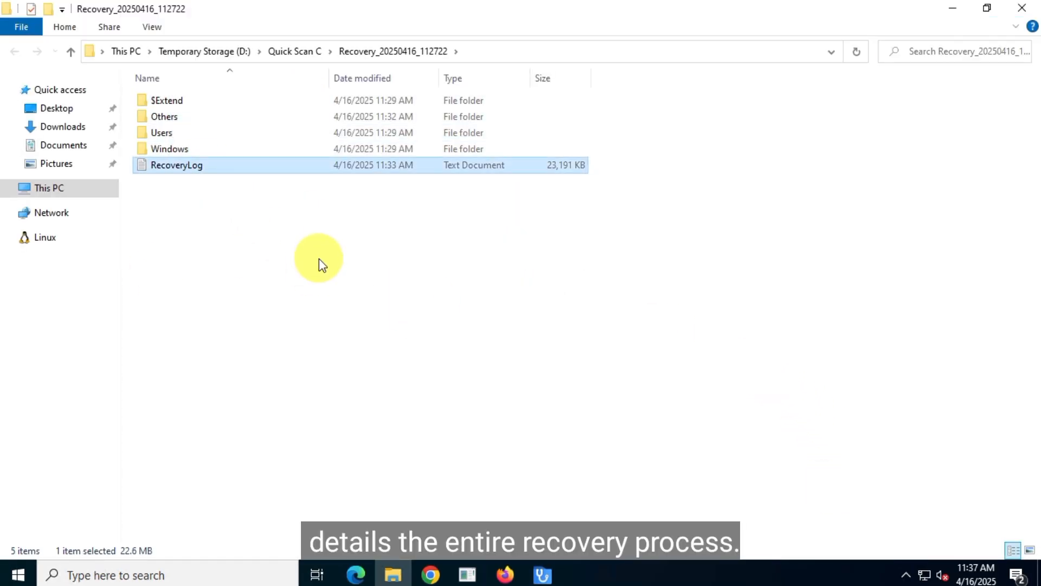
pyautogui.doubleClick(176, 165)
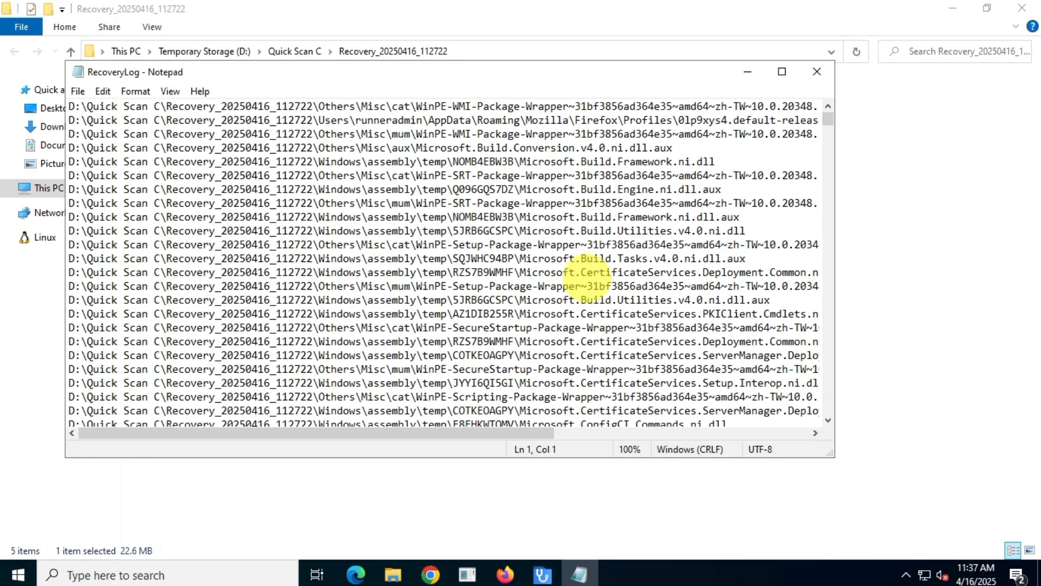
pyautogui.scroll(-3)
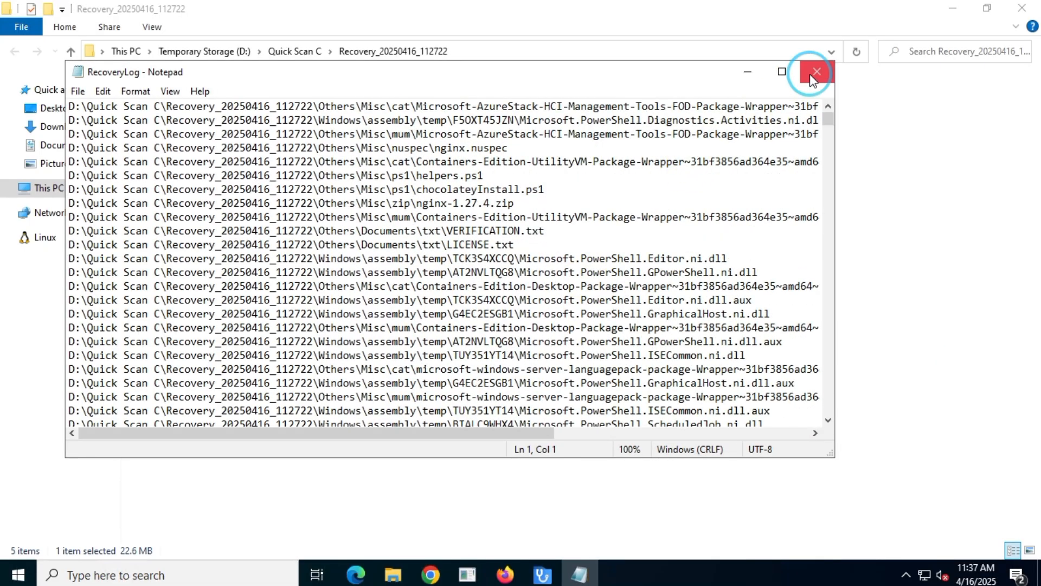
pyautogui.click(814, 72)
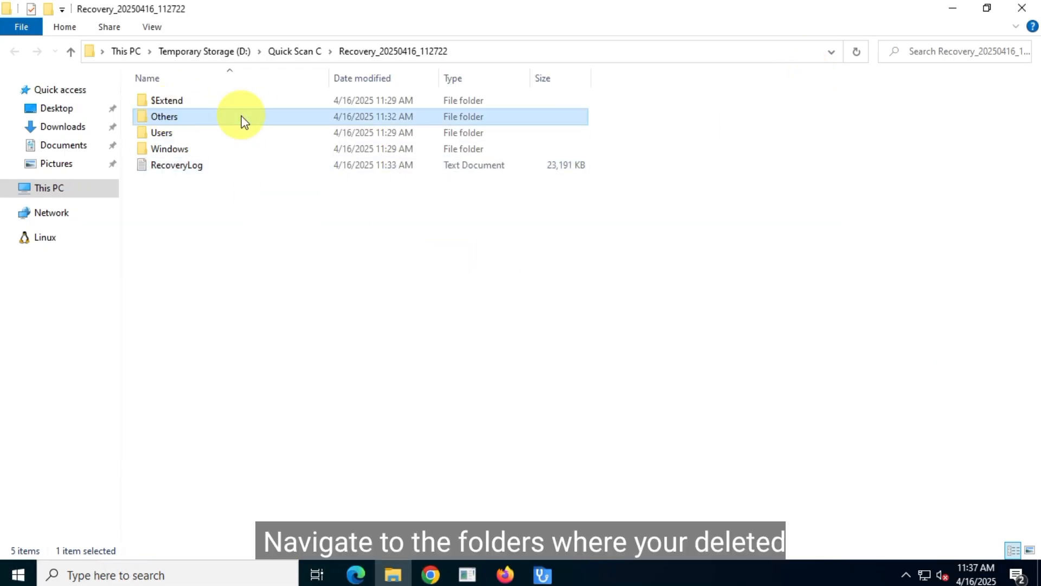
# Open Others and its document subfolders, then go back to the Pictures folder
pyautogui.doubleClick(164, 116)
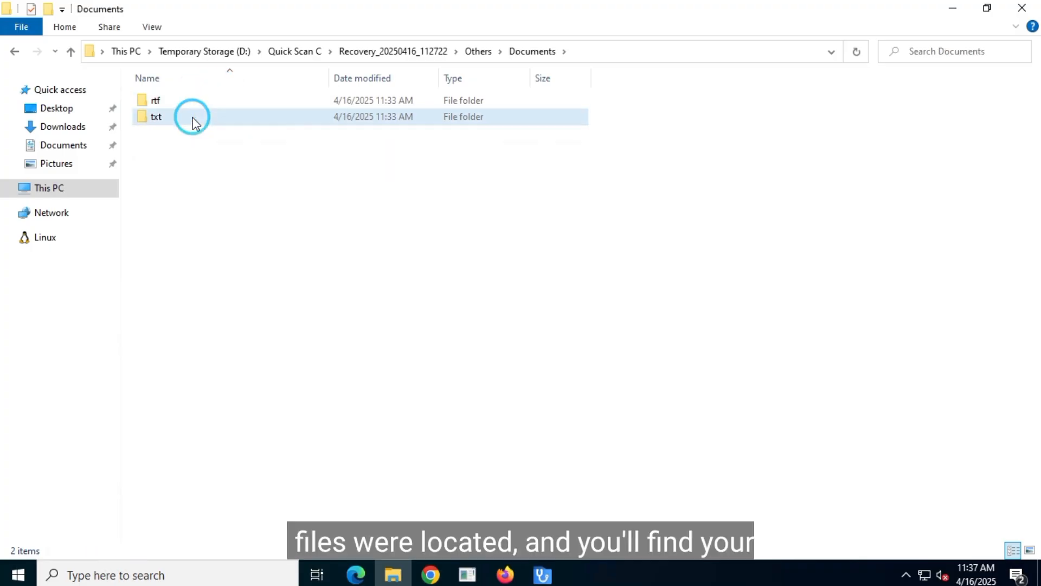
pyautogui.doubleClick(155, 116)
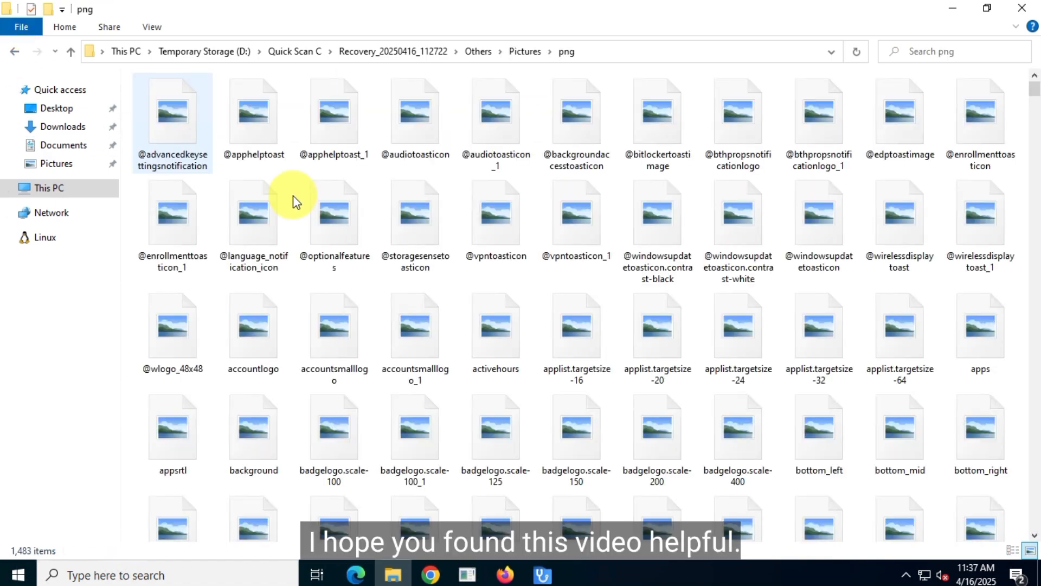
pyautogui.click(15, 52)
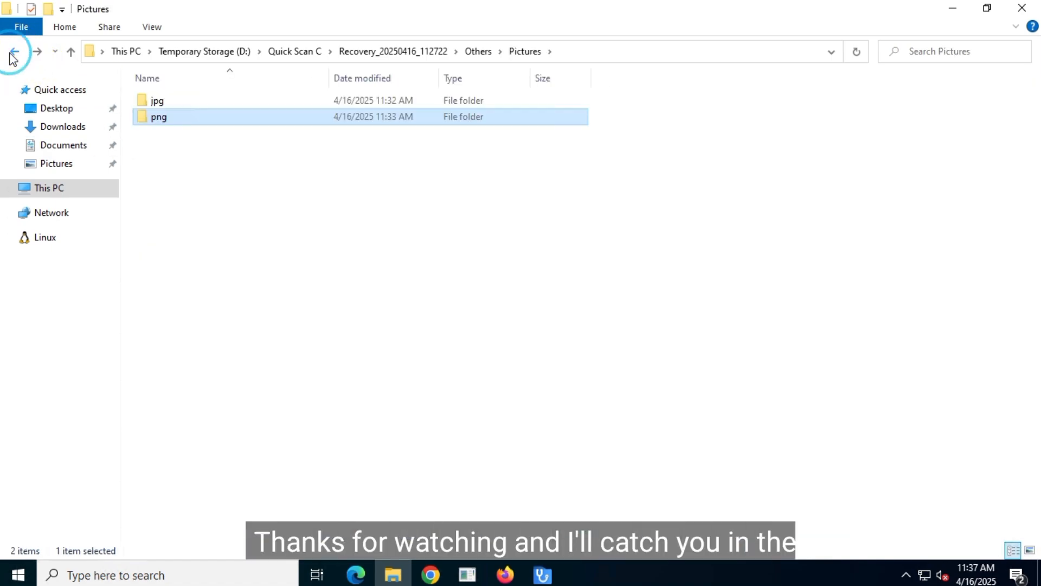